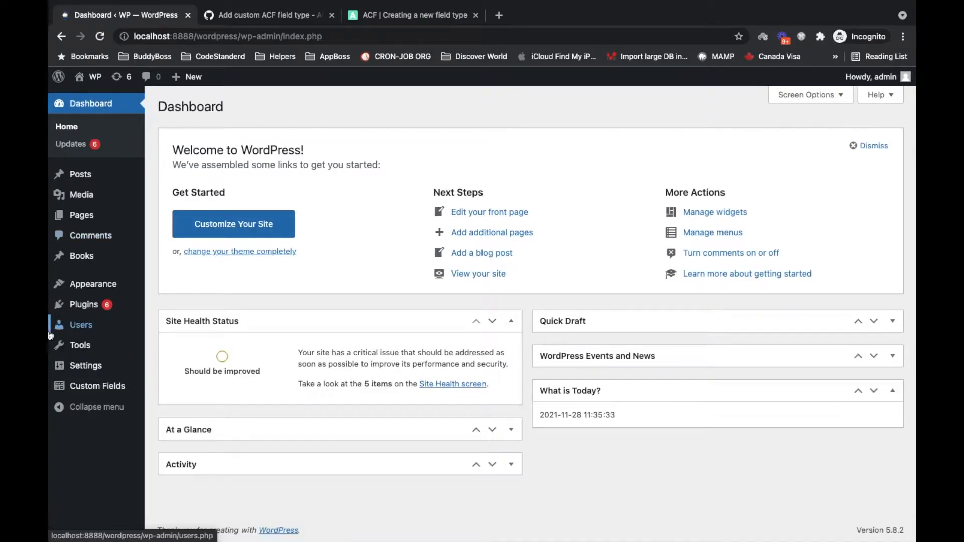
Open the Bunty ACF Settings field group from Custom Fields > Field Groups.
{"action": "left_click", "coordinate": [97, 385]}
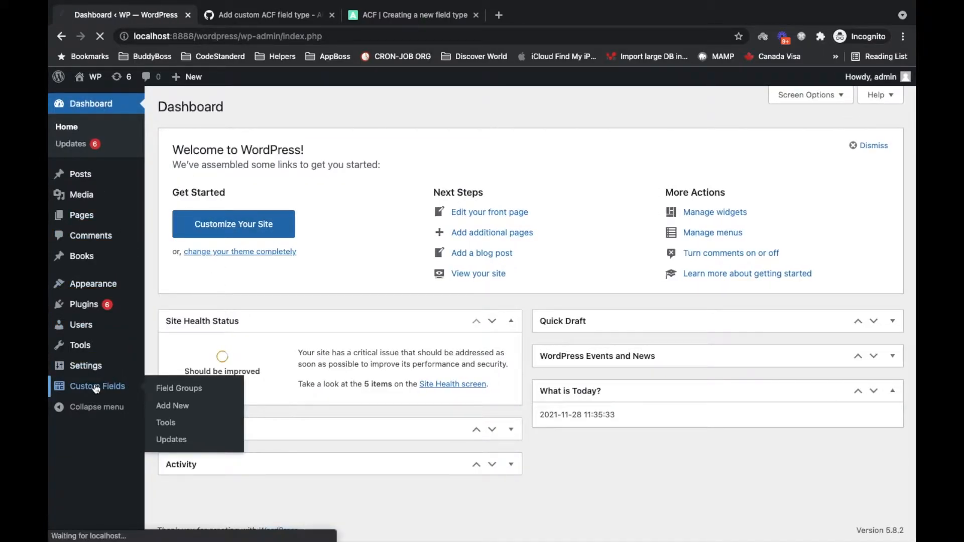
{"action": "left_click", "coordinate": [178, 388]}
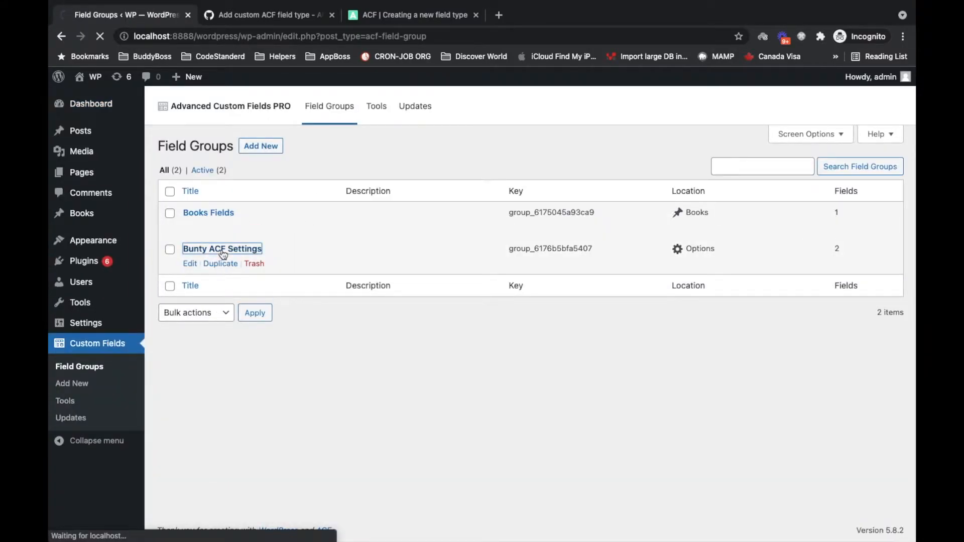
{"action": "left_click", "coordinate": [221, 248]}
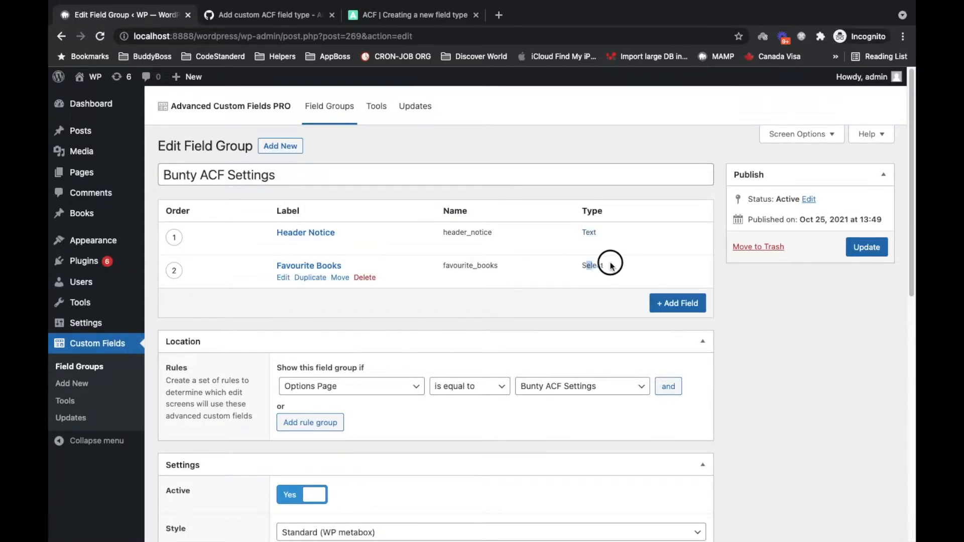
{"action": "mouse_move", "coordinate": [677, 302]}
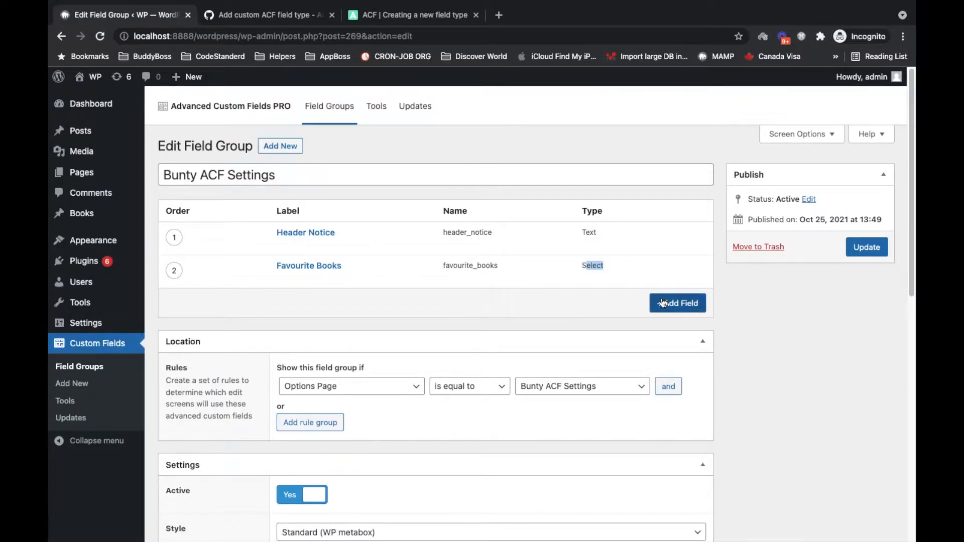
Add a third field to the group and browse the field types, leaving it as Text.
{"action": "left_click", "coordinate": [677, 302]}
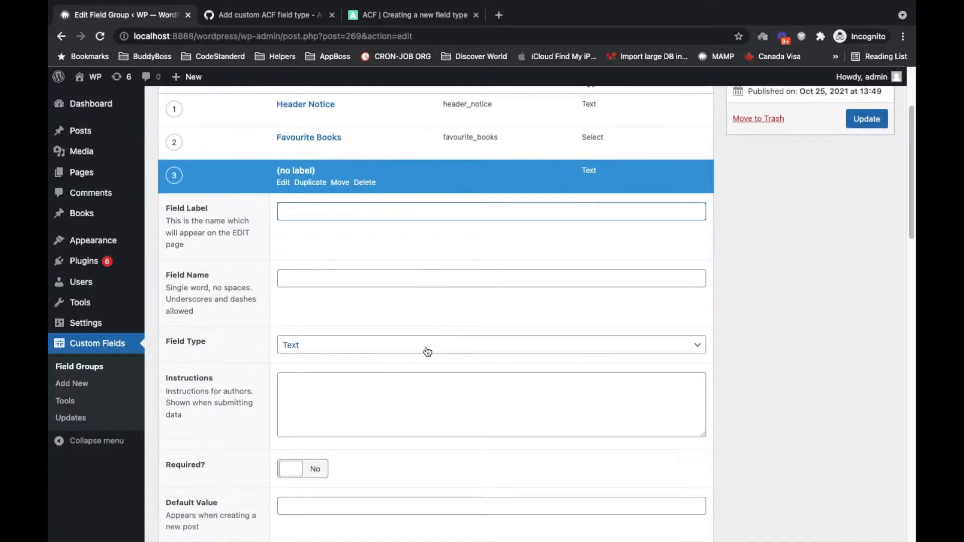
{"action": "left_click", "coordinate": [428, 345]}
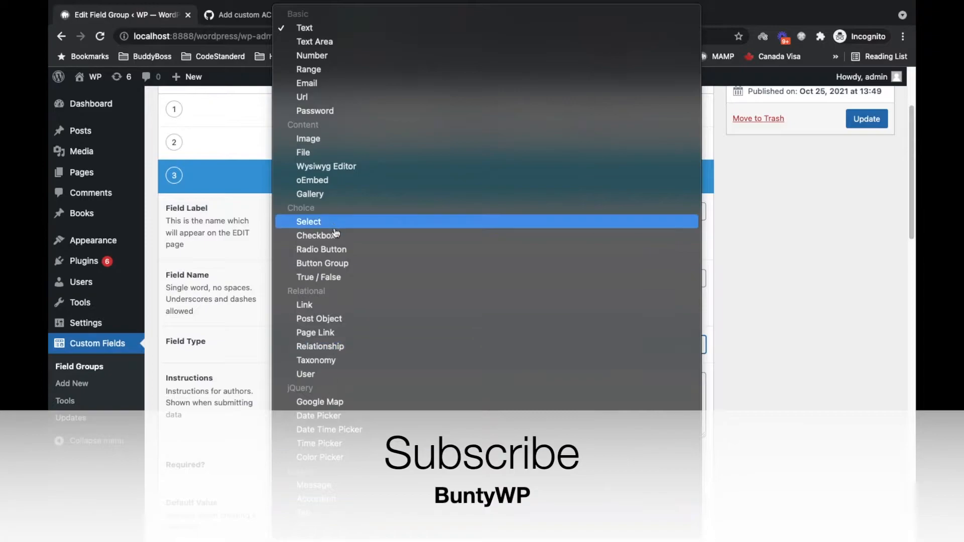
{"action": "mouse_move", "coordinate": [358, 136]}
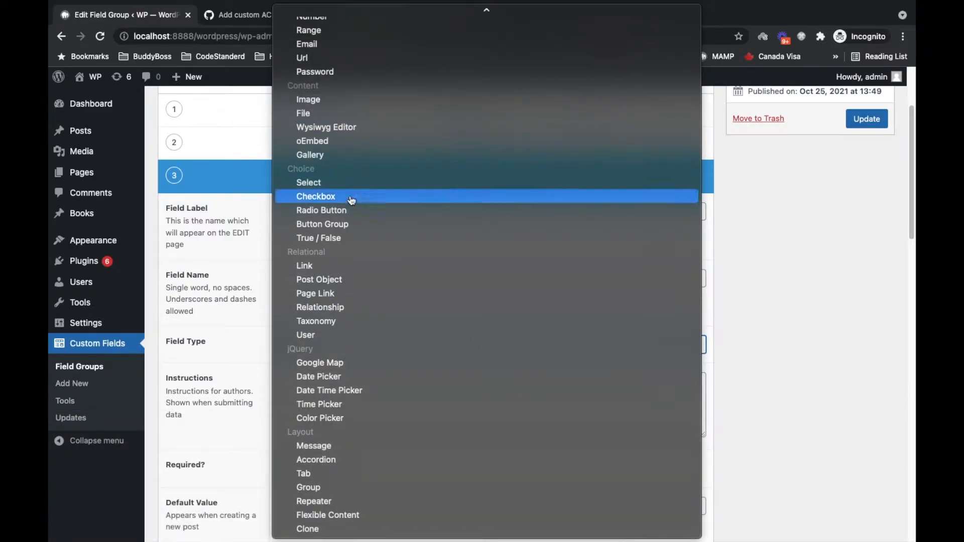
{"action": "mouse_move", "coordinate": [304, 473]}
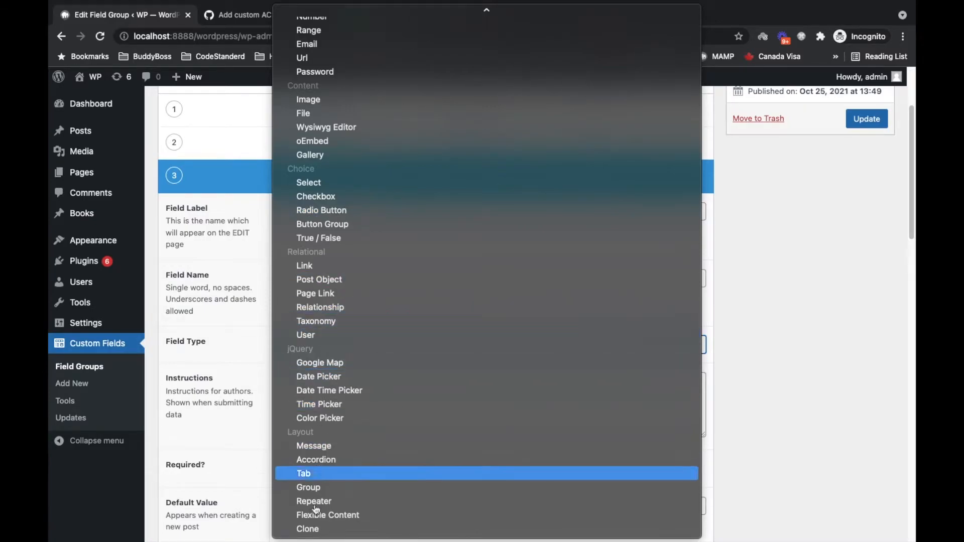
{"action": "scroll", "scroll_direction": "up", "scroll_amount": 3}
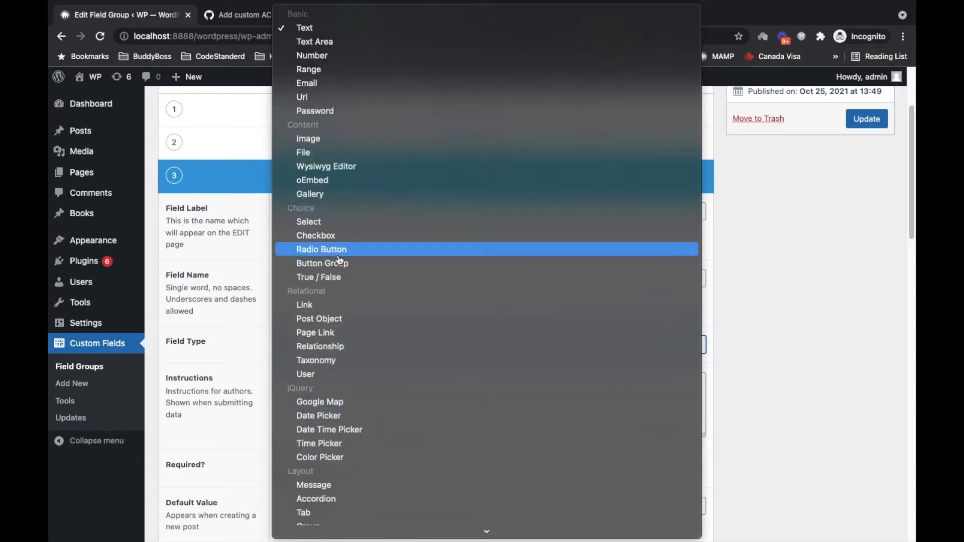
{"action": "mouse_move", "coordinate": [320, 277]}
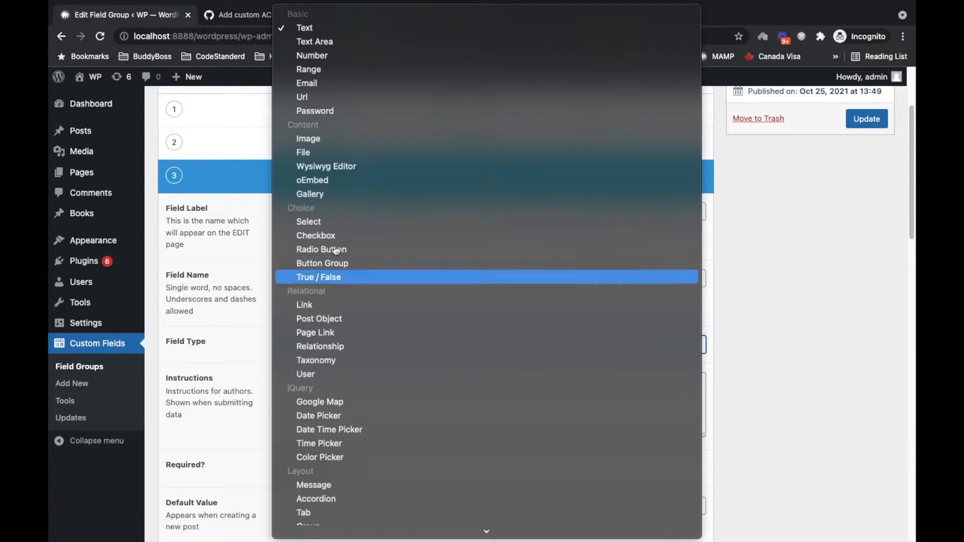
{"action": "mouse_move", "coordinate": [392, 139]}
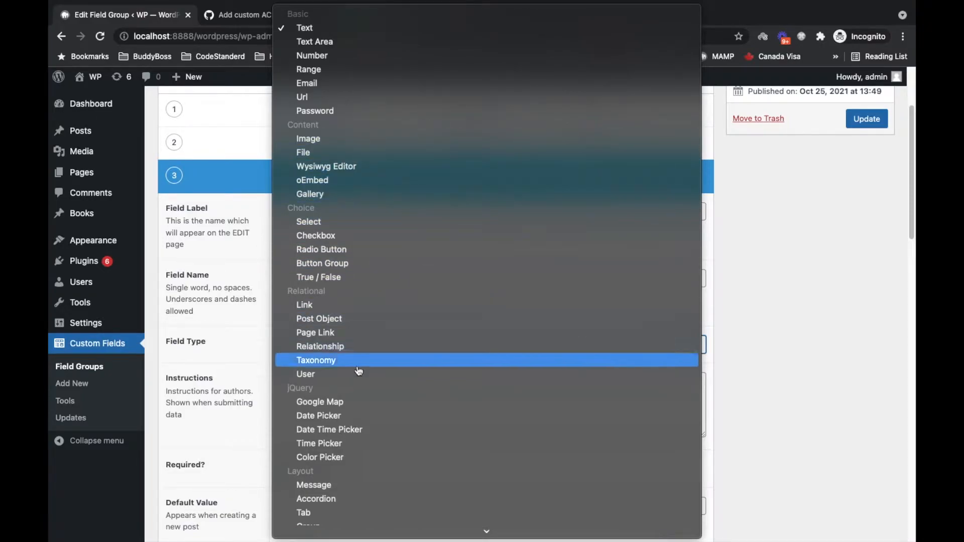
{"action": "mouse_move", "coordinate": [359, 420]}
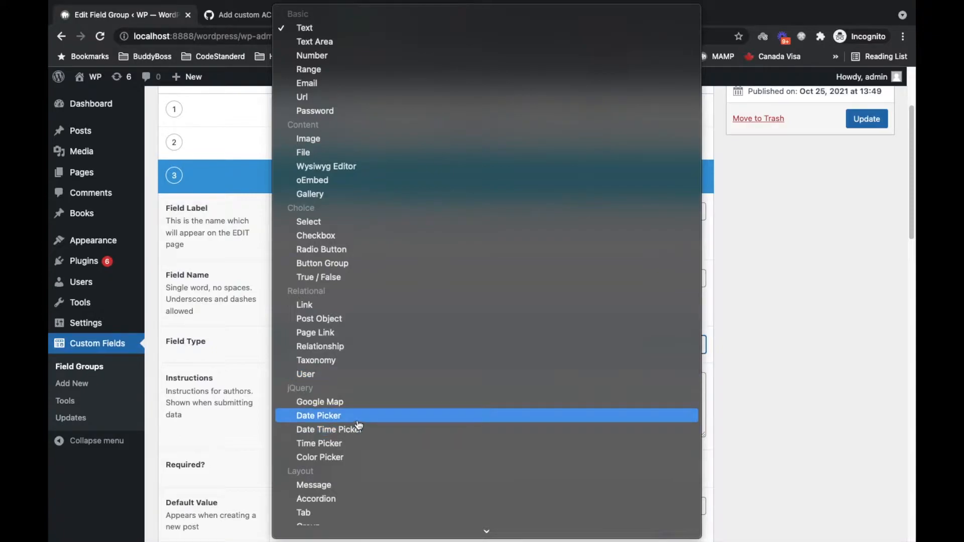
{"action": "mouse_move", "coordinate": [409, 423]}
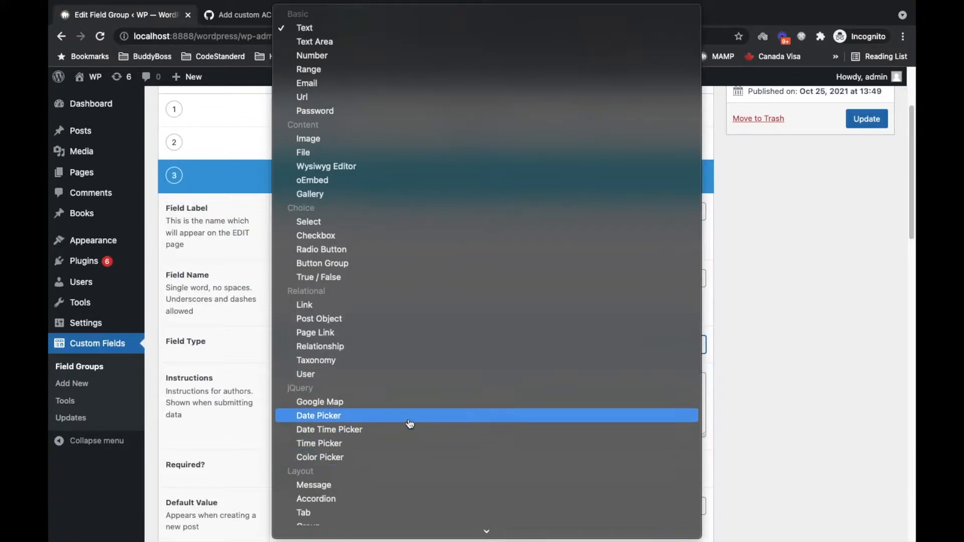
{"action": "mouse_move", "coordinate": [430, 402]}
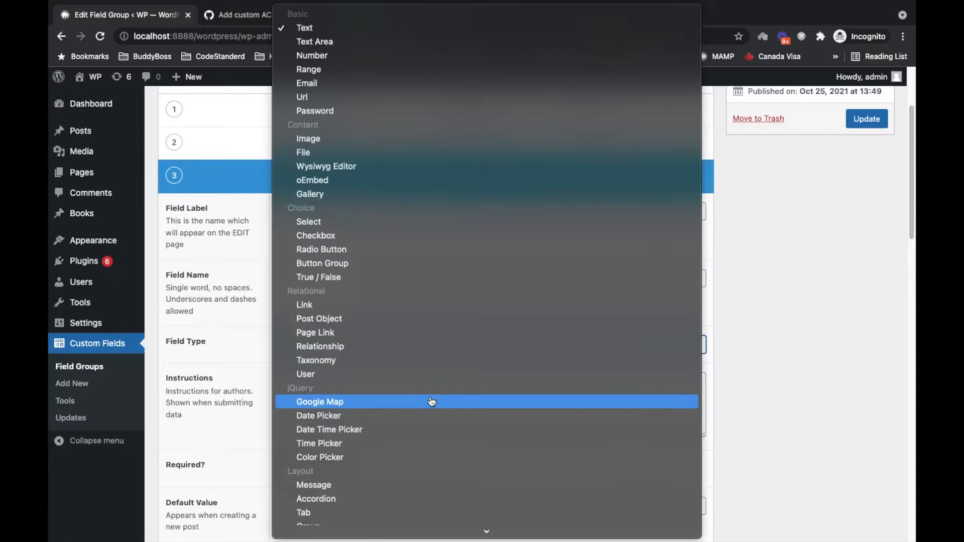
{"action": "mouse_move", "coordinate": [369, 175]}
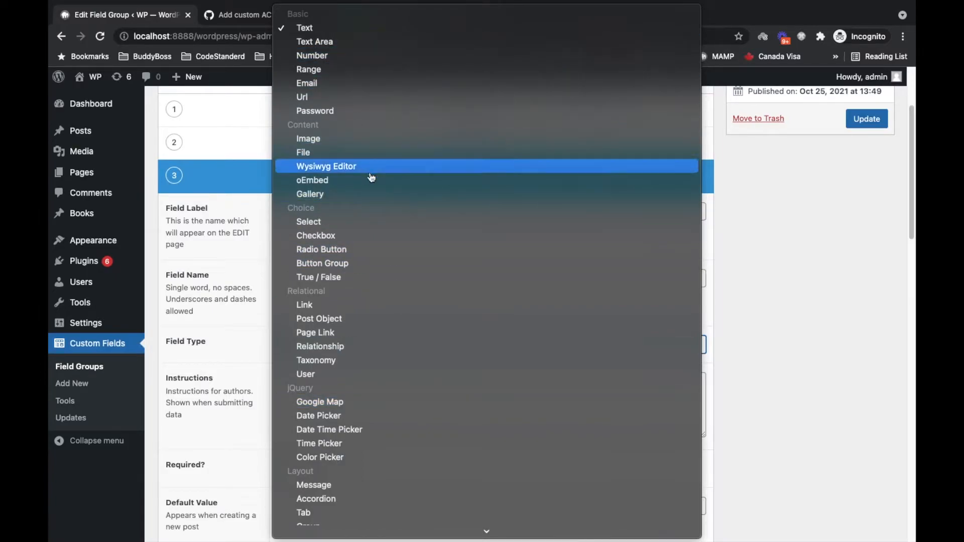
{"action": "mouse_move", "coordinate": [386, 169]}
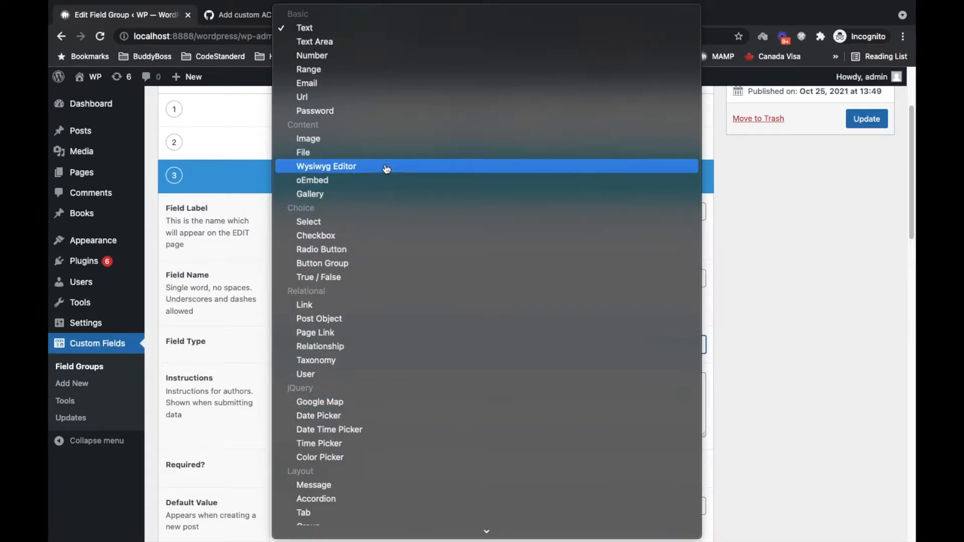
{"action": "left_click", "coordinate": [304, 28]}
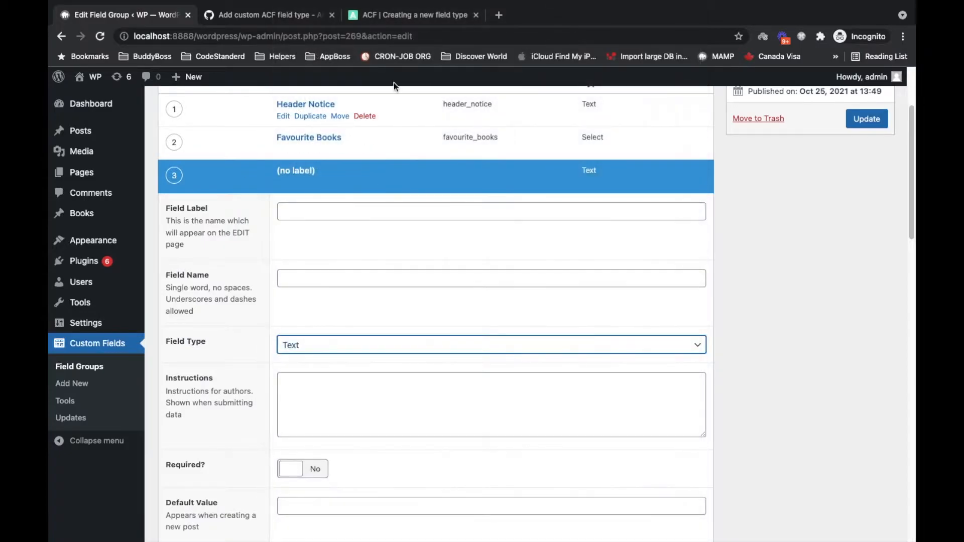
{"action": "mouse_move", "coordinate": [456, 166]}
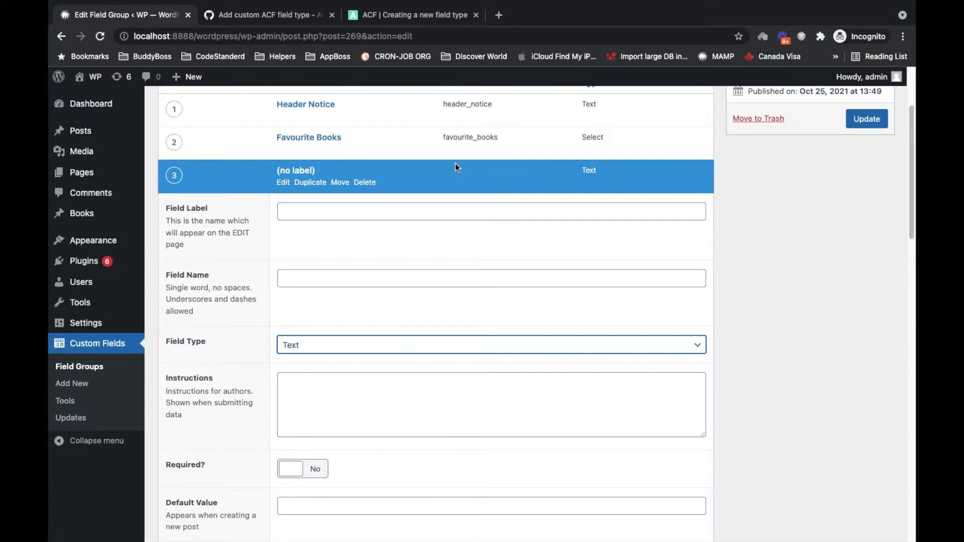
{"action": "mouse_move", "coordinate": [491, 227]}
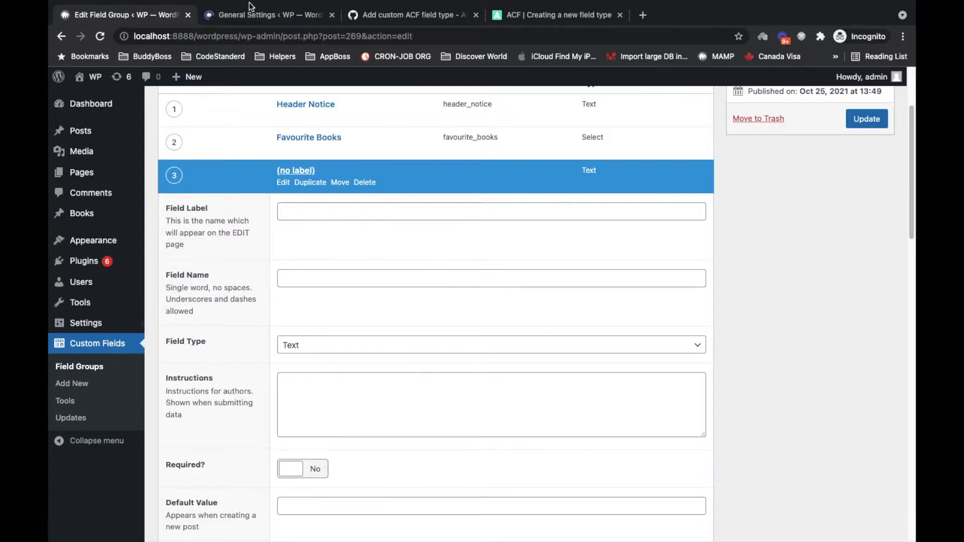
{"action": "left_click", "coordinate": [266, 16]}
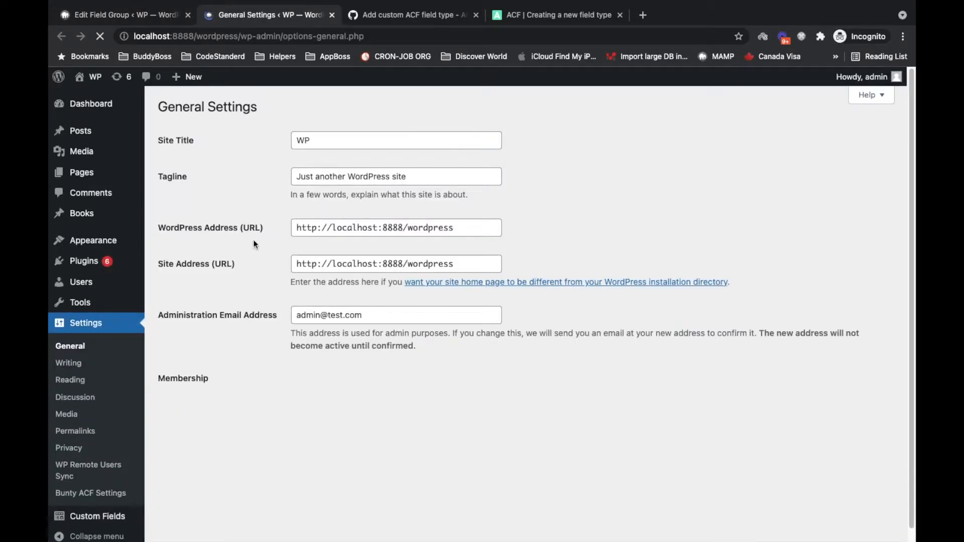
{"action": "mouse_move", "coordinate": [223, 282]}
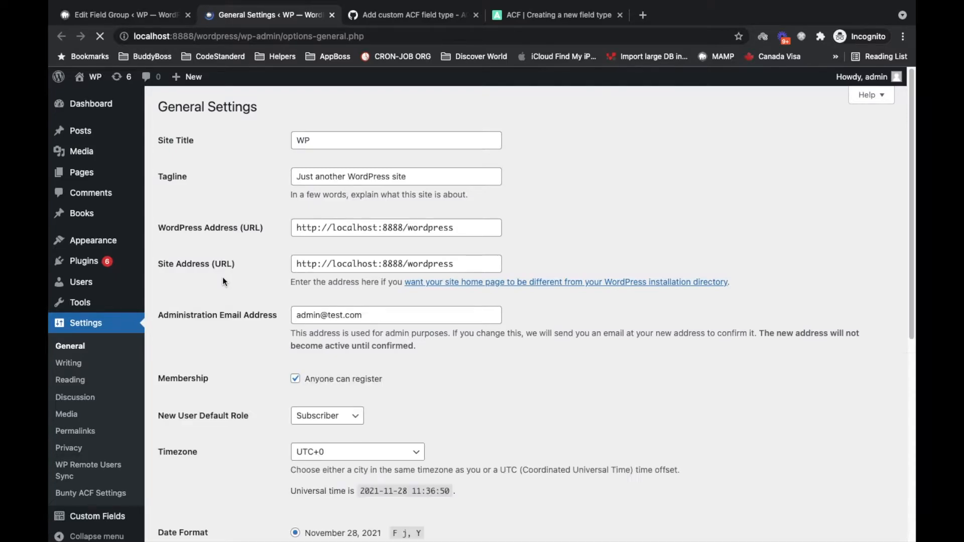
{"action": "scroll", "scroll_direction": "down", "scroll_amount": 3}
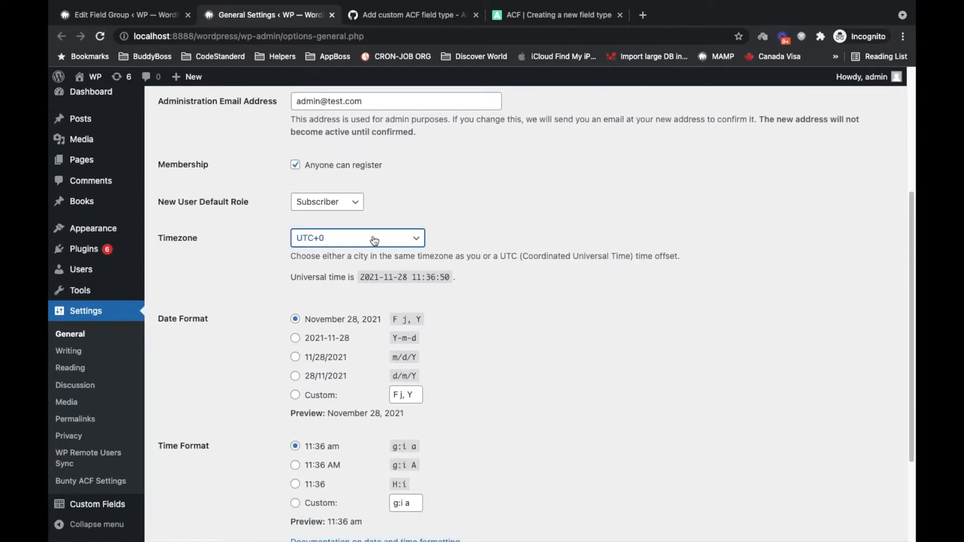
{"action": "left_click", "coordinate": [357, 238]}
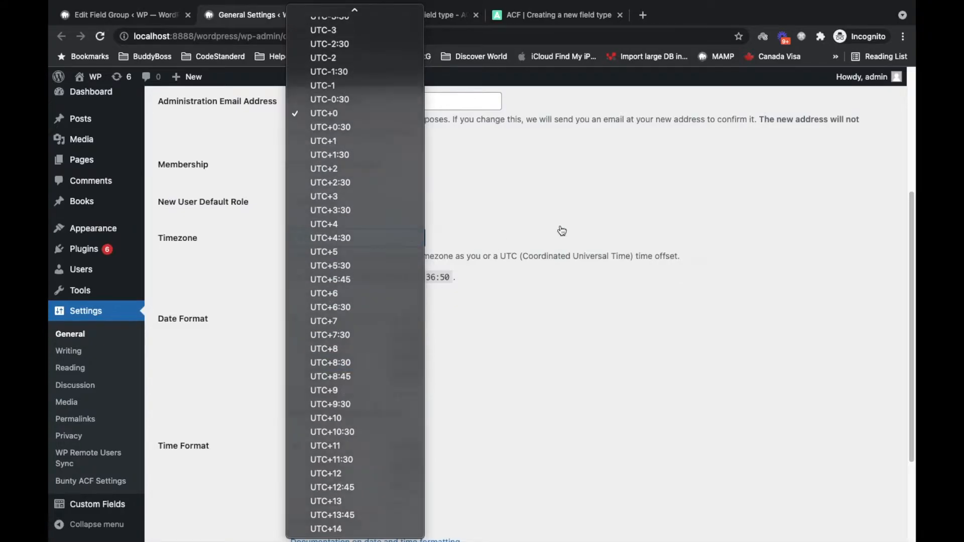
{"action": "left_click", "coordinate": [122, 14]}
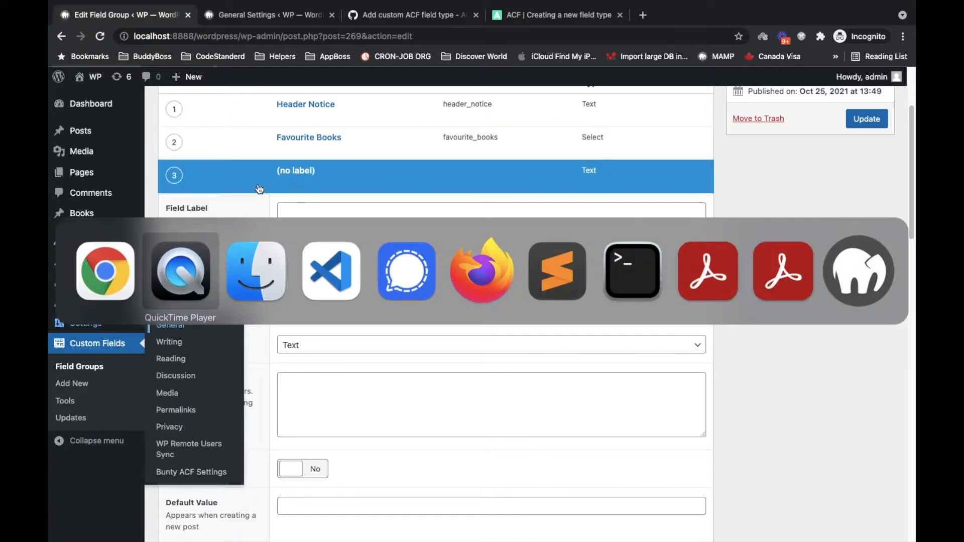
In my-custom-plugin.php, add an include line for includes/acf-timezone.php.
{"action": "left_click", "coordinate": [331, 271]}
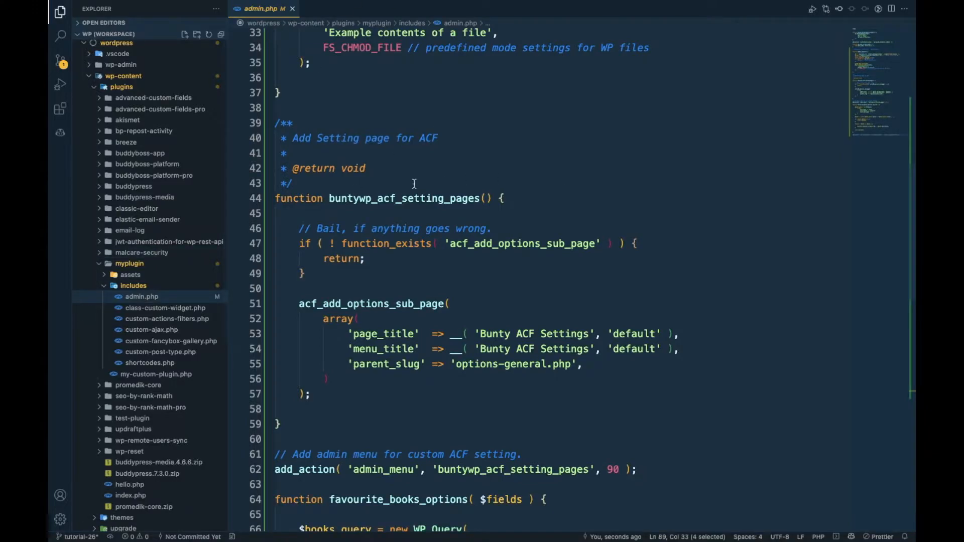
{"action": "mouse_move", "coordinate": [372, 215]}
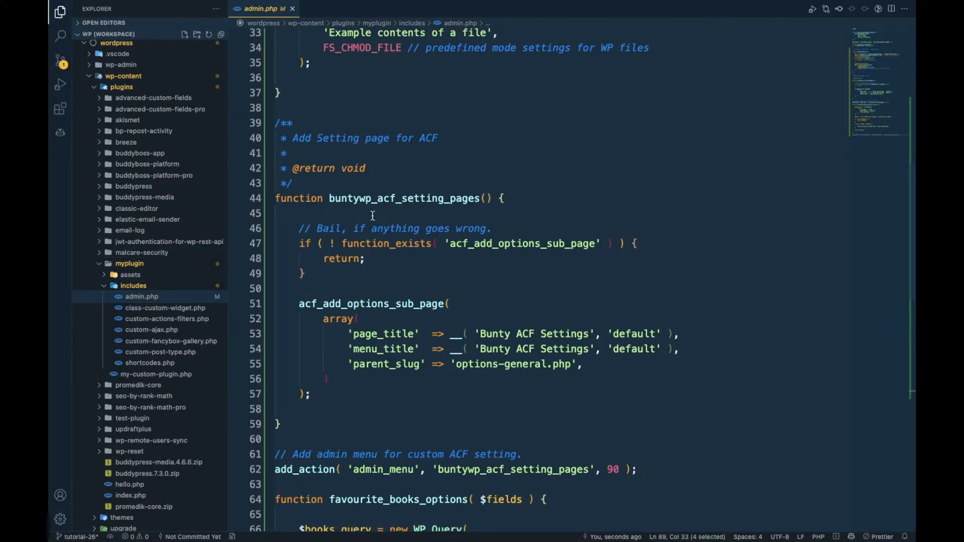
{"action": "mouse_move", "coordinate": [738, 61]}
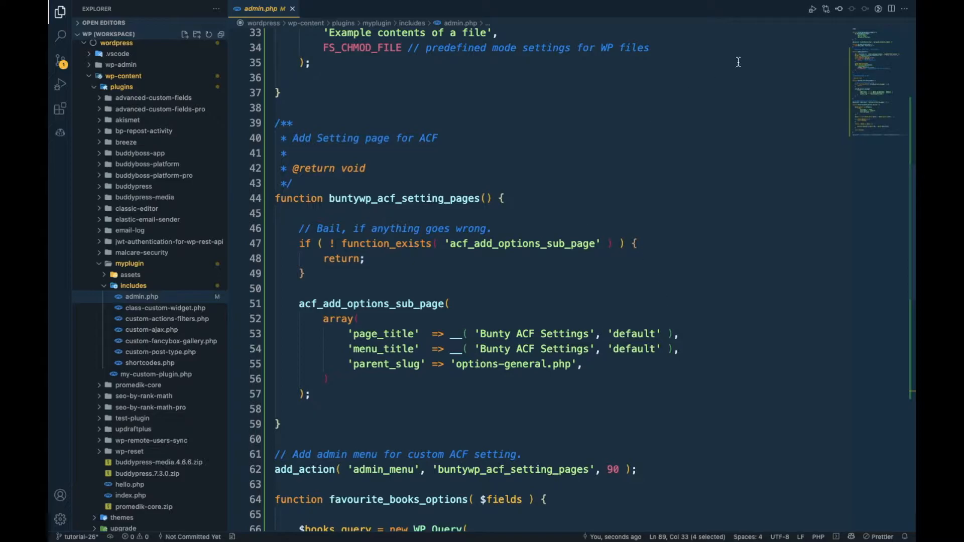
{"action": "mouse_move", "coordinate": [517, 211]}
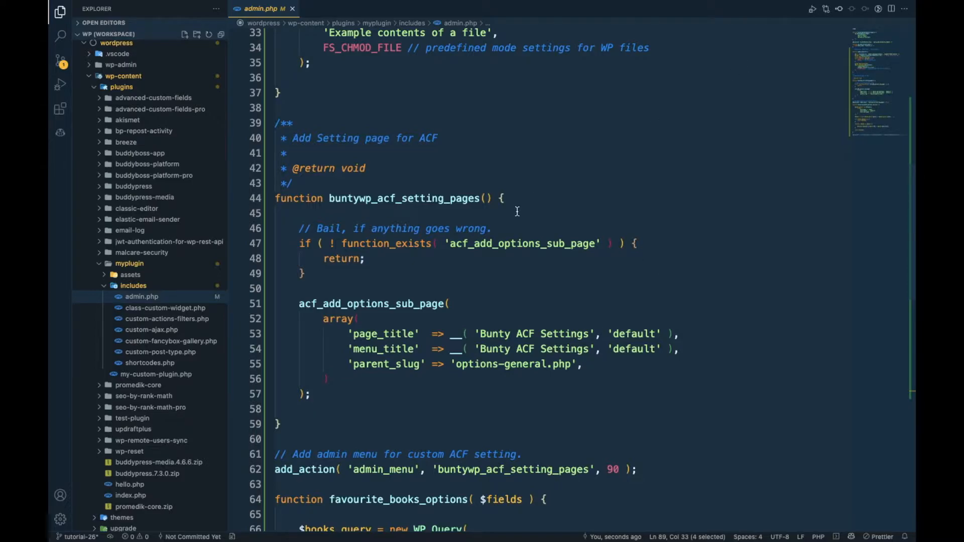
{"action": "mouse_move", "coordinate": [374, 93]}
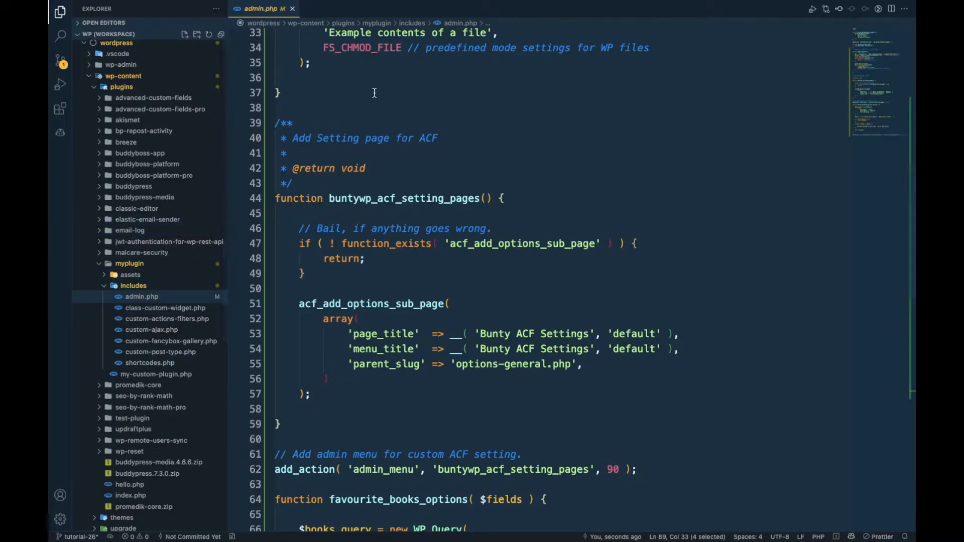
{"action": "left_click", "coordinate": [292, 9]}
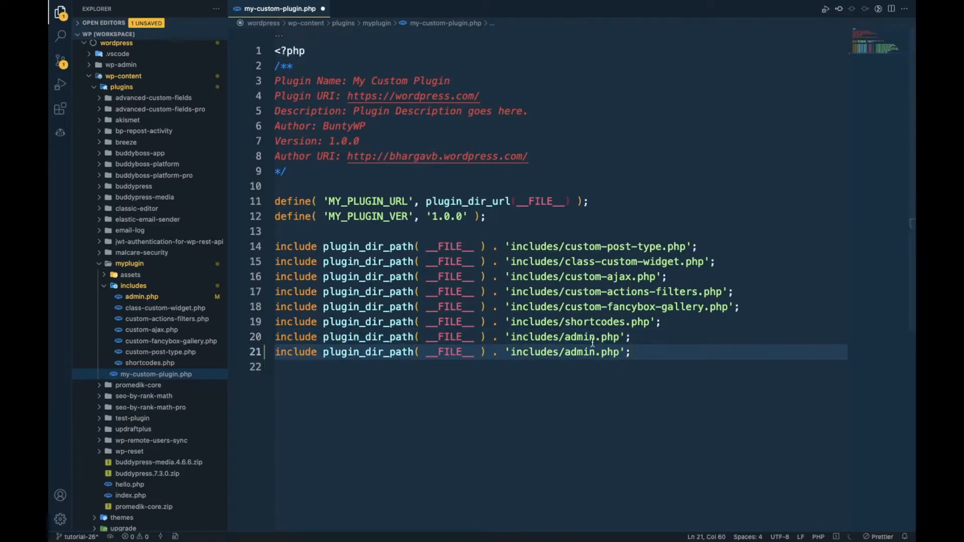
{"action": "type", "text": "acf"}
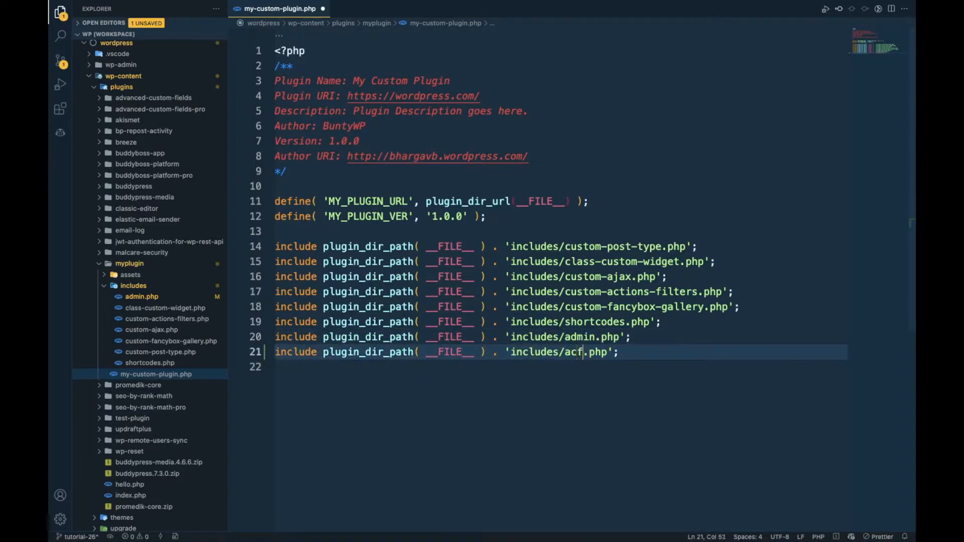
{"action": "type", "text": "-time"}
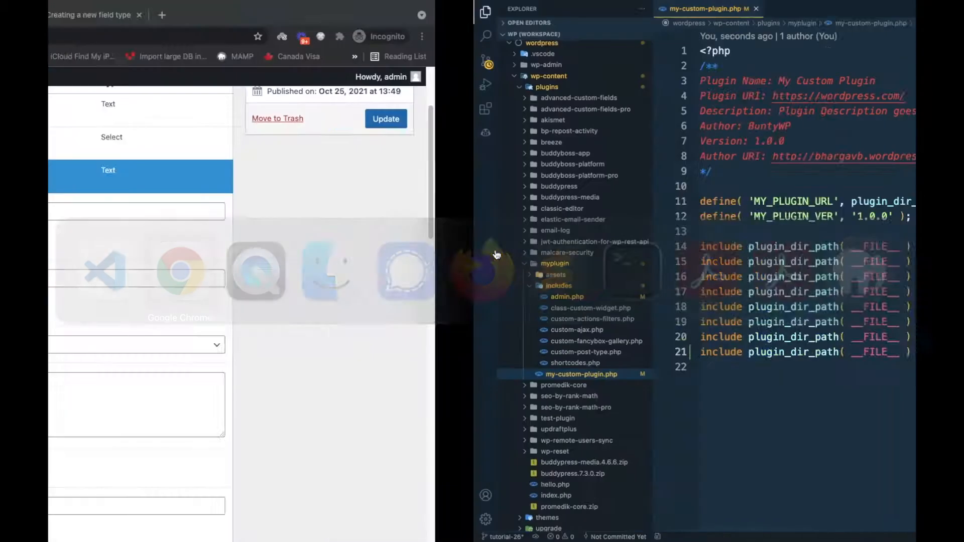
Review the acf_timezone.php gist code for the acf_field_timezone class in Chrome.
{"action": "left_click", "coordinate": [269, 15]}
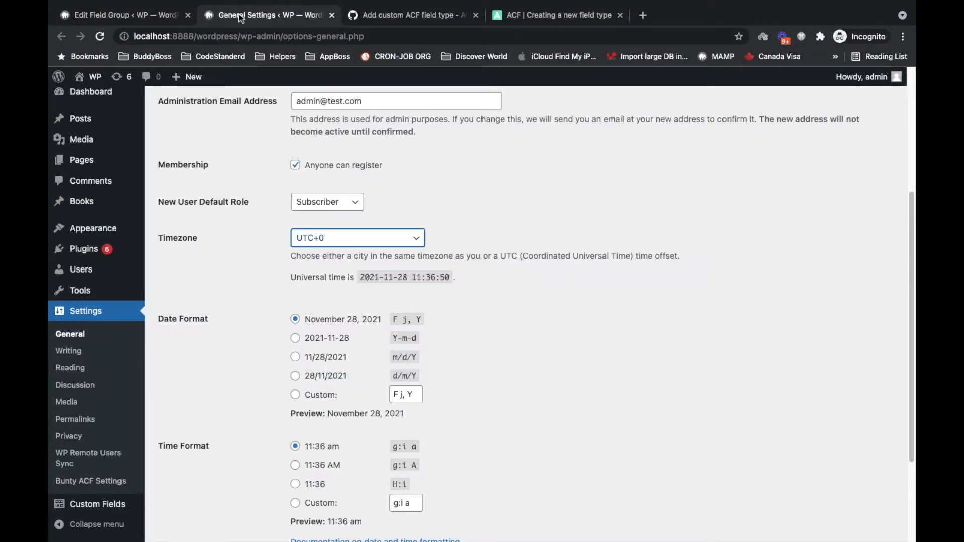
{"action": "left_click", "coordinate": [411, 15]}
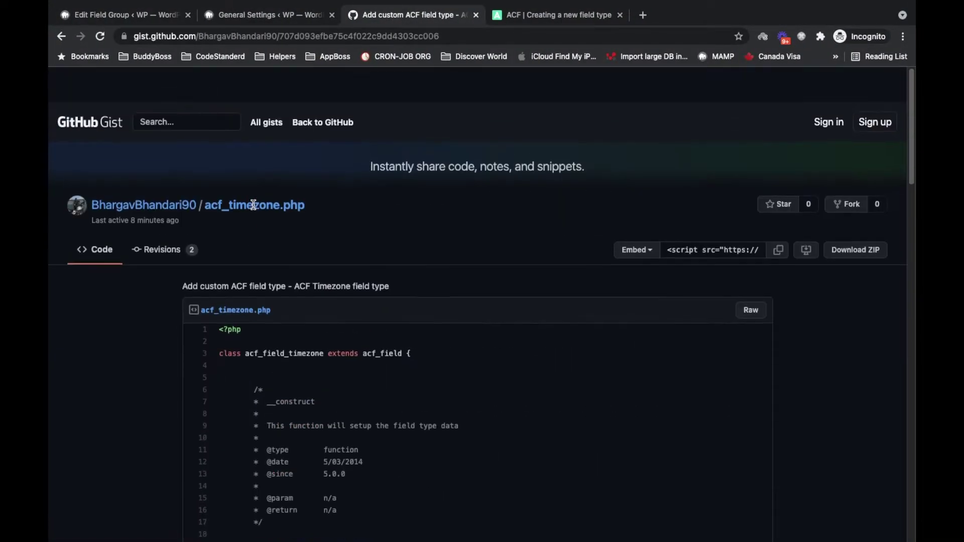
{"action": "scroll", "scroll_direction": "down", "scroll_amount": 3}
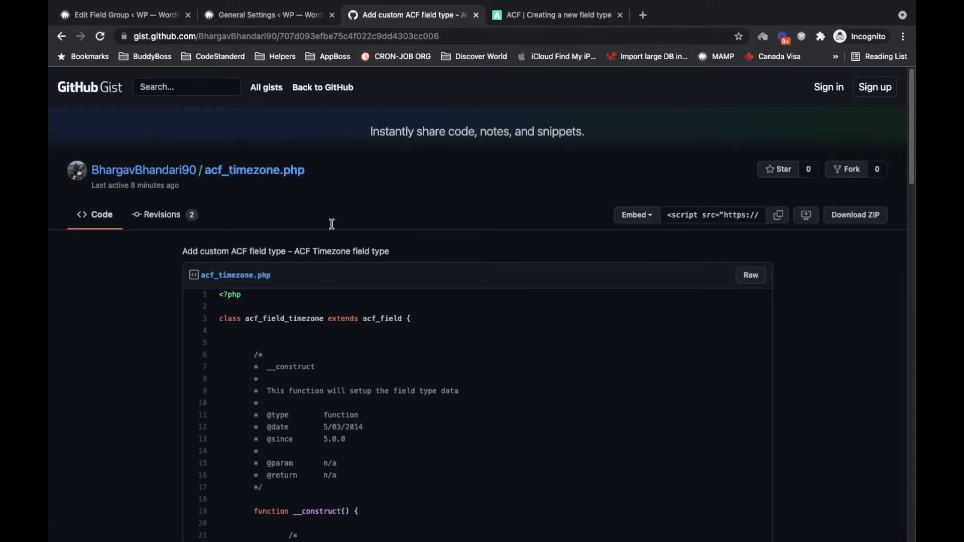
{"action": "mouse_move", "coordinate": [490, 169]}
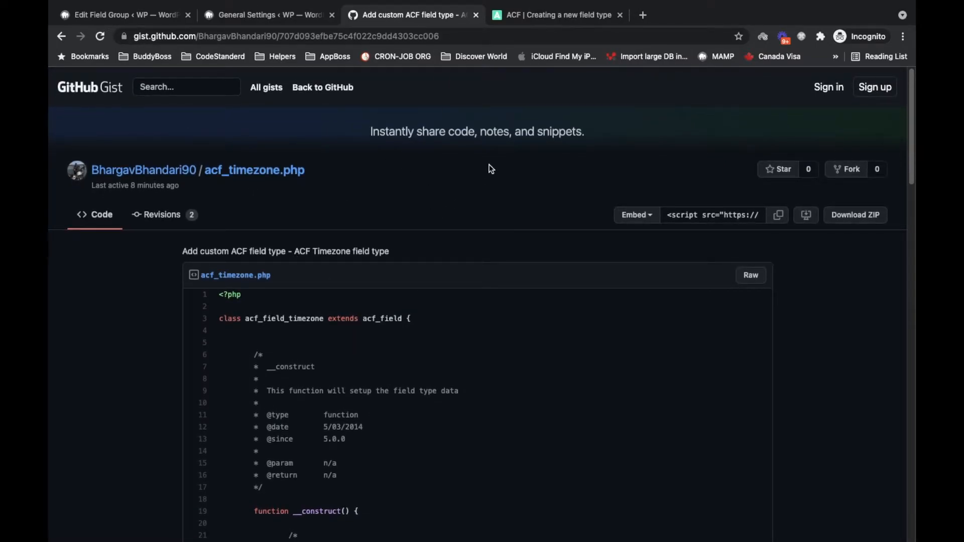
{"action": "scroll", "scroll_direction": "down", "scroll_amount": 3}
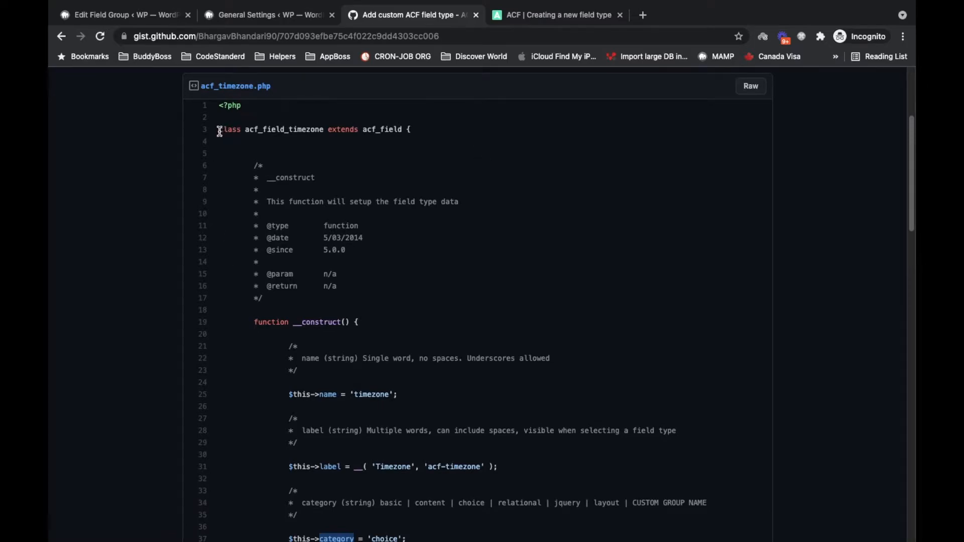
{"action": "scroll", "scroll_direction": "down", "scroll_amount": 3}
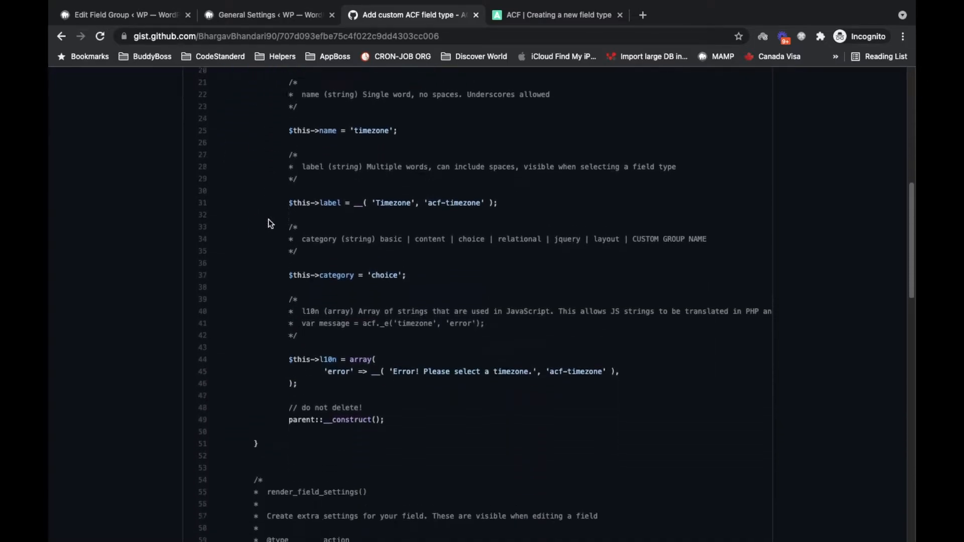
{"action": "scroll", "scroll_direction": "down", "scroll_amount": 3}
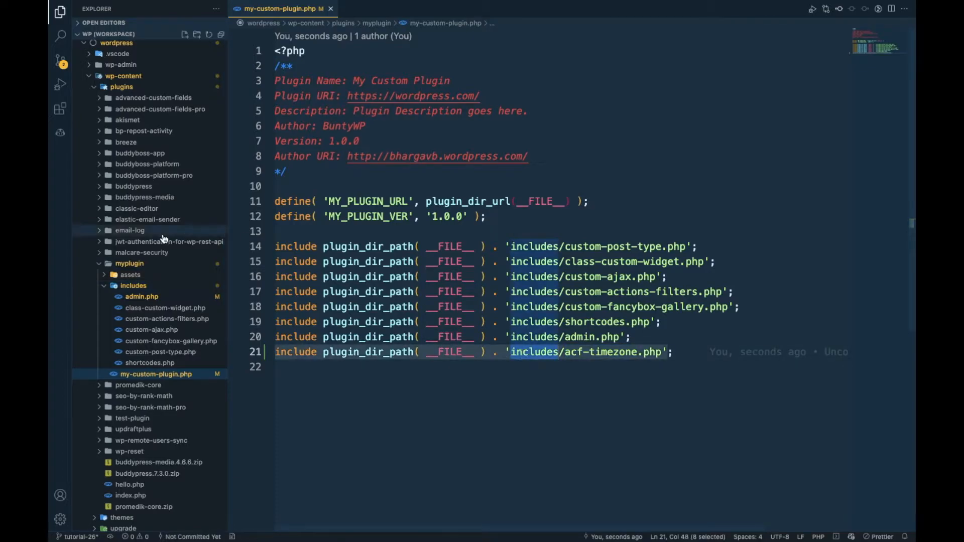
Create includes/acf-timezone.php and paste in the acf_field_timezone class code, tidying blank lines.
{"action": "right_click", "coordinate": [134, 285]}
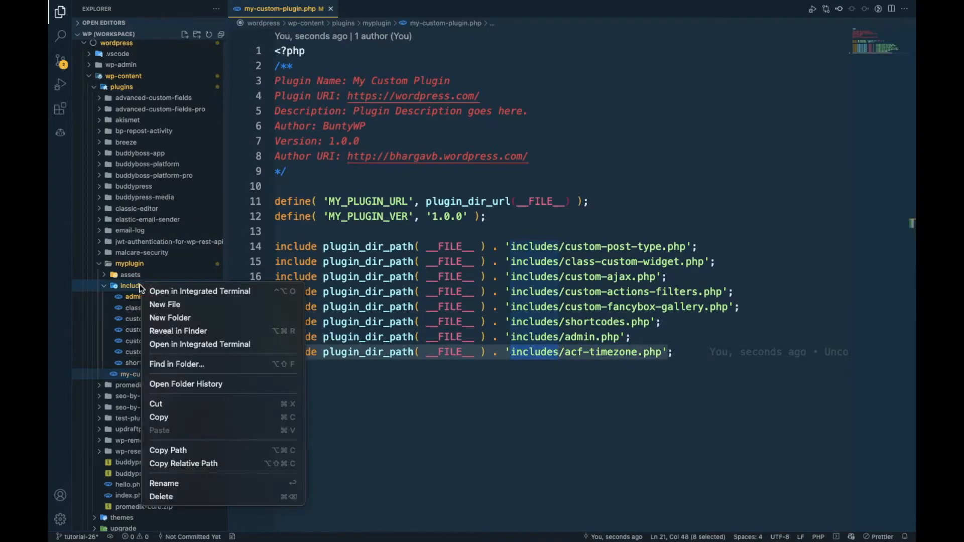
{"action": "left_click", "coordinate": [165, 304]}
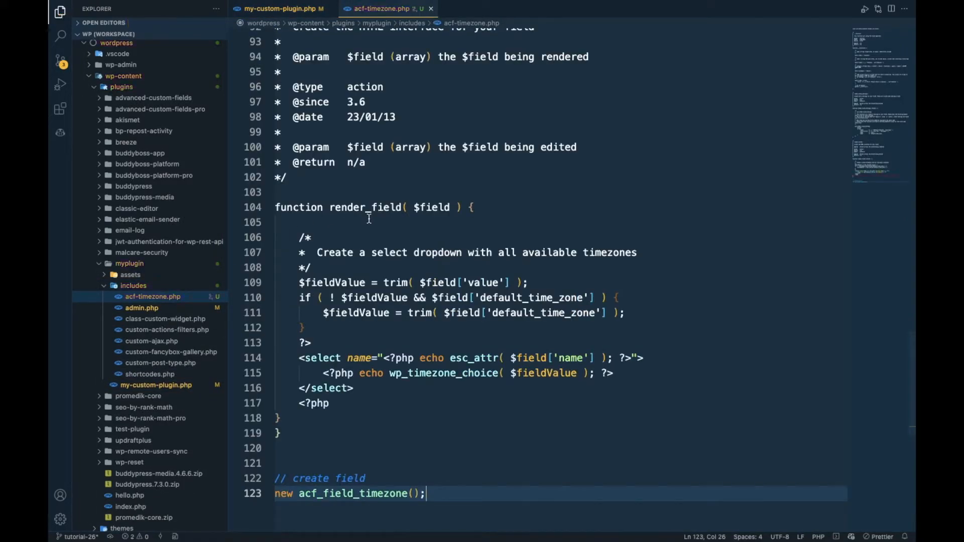
{"action": "key", "text": "Enter"}
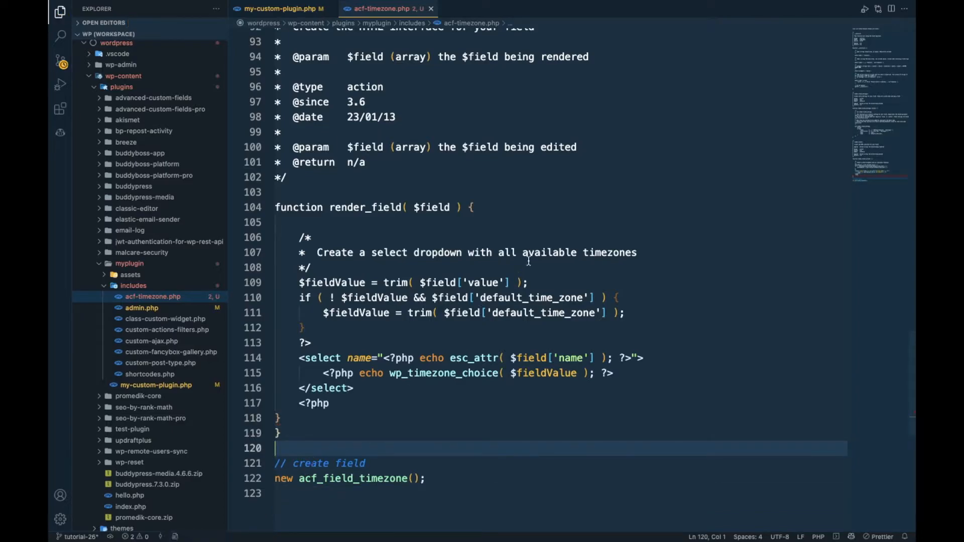
{"action": "left_click", "coordinate": [284, 418]}
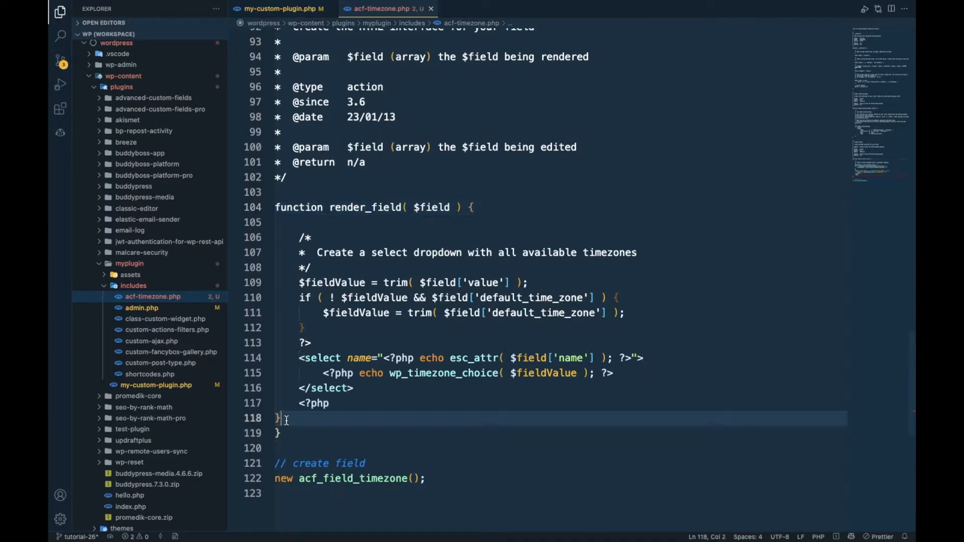
{"action": "scroll", "scroll_direction": "up", "scroll_amount": 3}
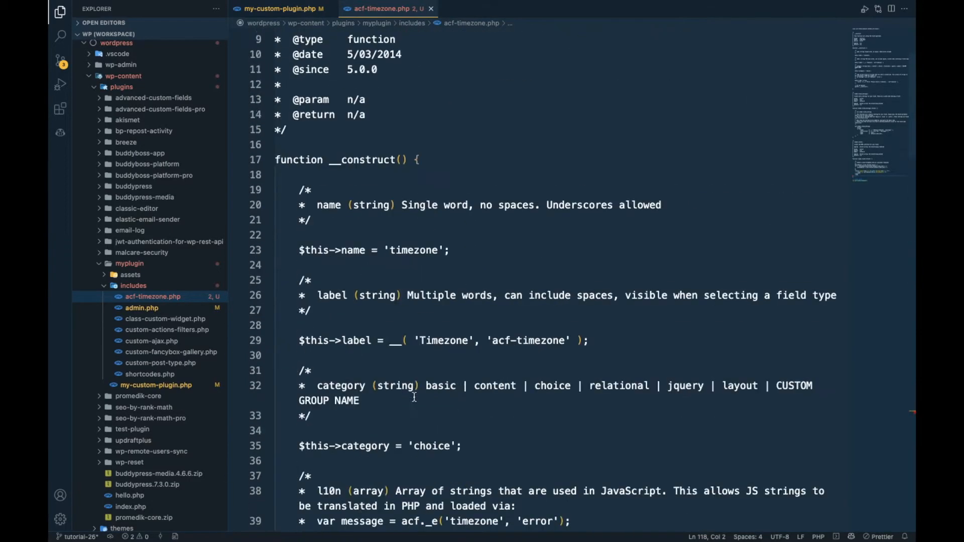
{"action": "scroll", "scroll_direction": "up", "scroll_amount": 3}
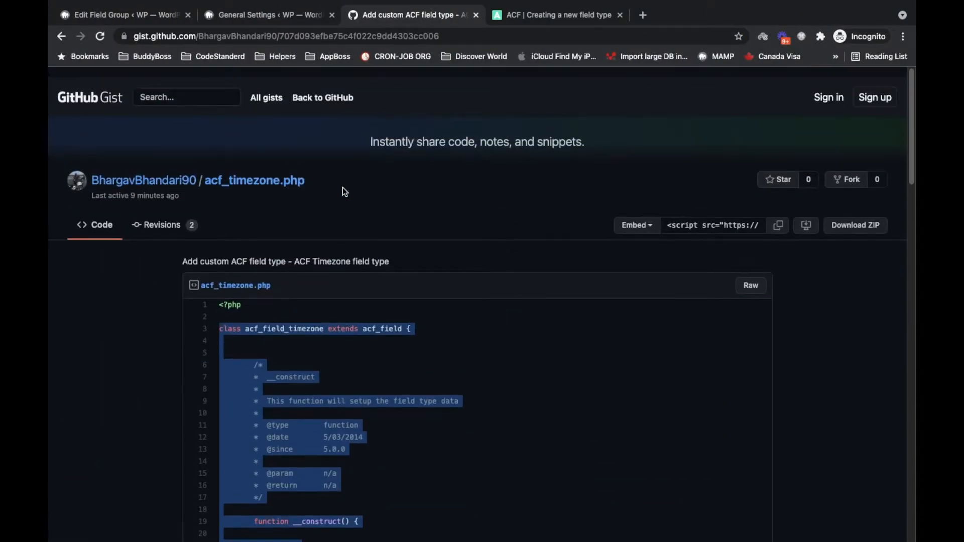
Switch to the Raw view of the acf_timezone.php gist and select all its code.
{"action": "scroll", "scroll_direction": "up", "scroll_amount": 3}
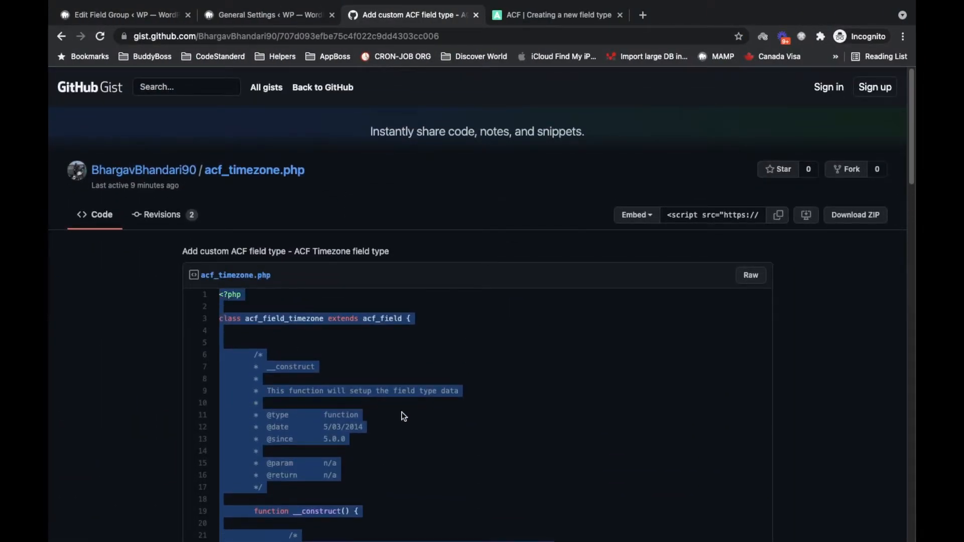
{"action": "mouse_move", "coordinate": [751, 275]}
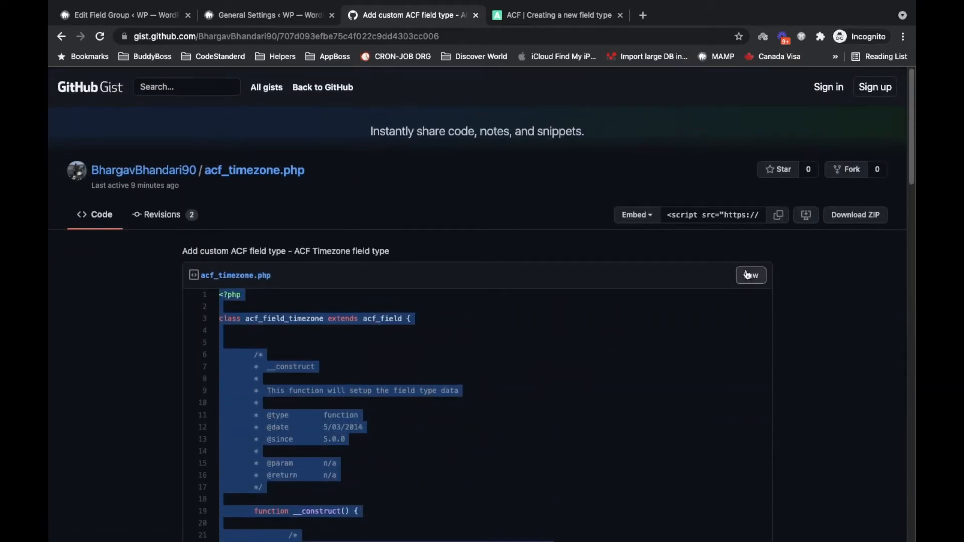
{"action": "left_click", "coordinate": [751, 276]}
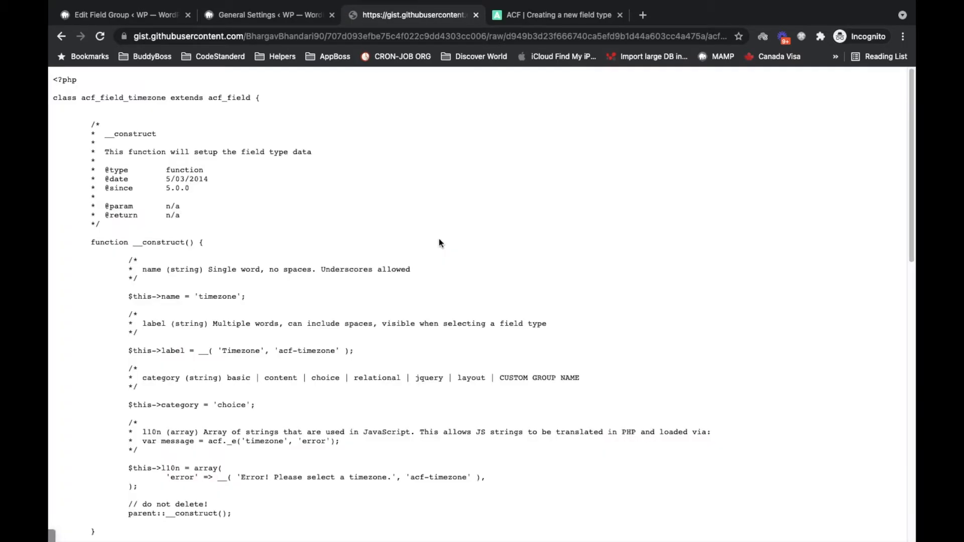
{"action": "key", "text": "ctrl+a"}
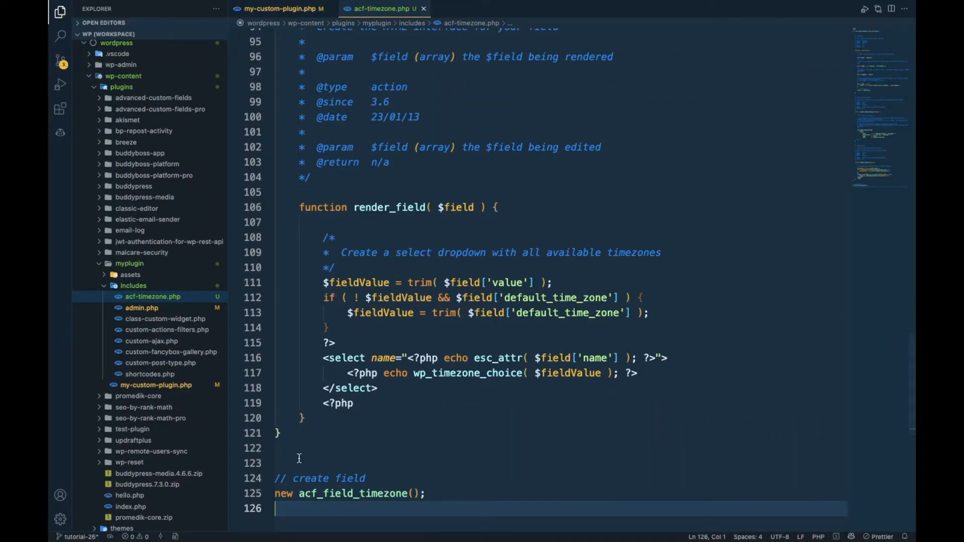
Replace acf-timezone.php's content with the raw gist code and save it.
{"action": "key", "text": "Backspace"}
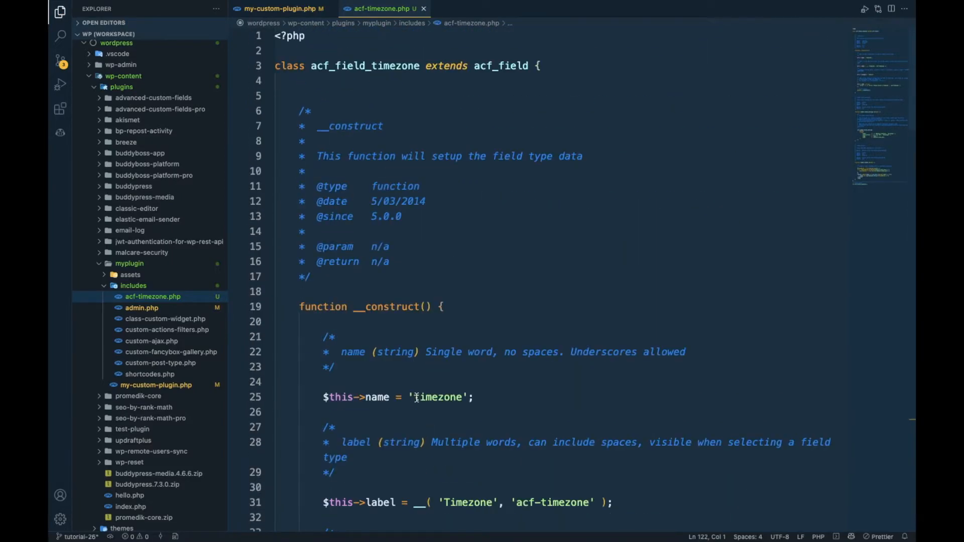
{"action": "mouse_move", "coordinate": [527, 212]}
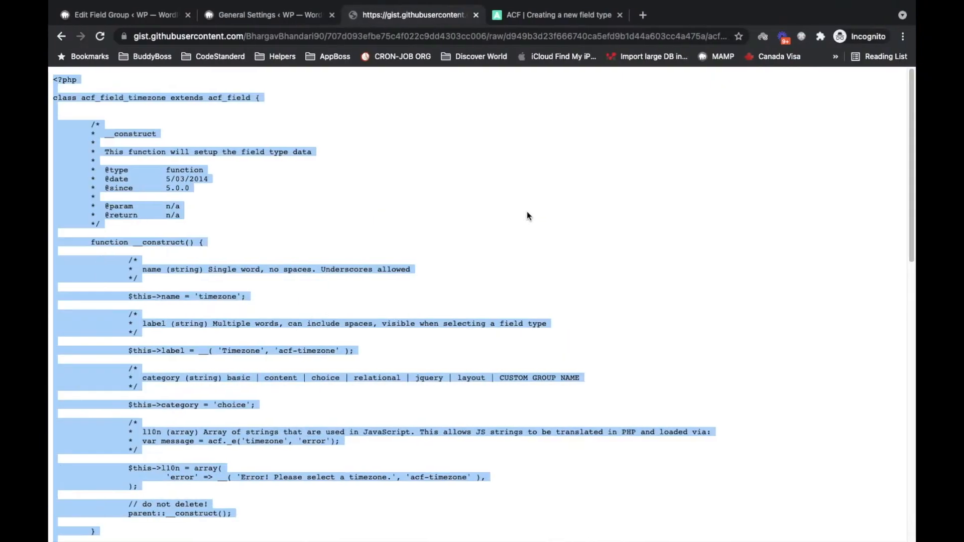
Remove the unlabelled third field and reload the field group page.
{"action": "left_click", "coordinate": [557, 15]}
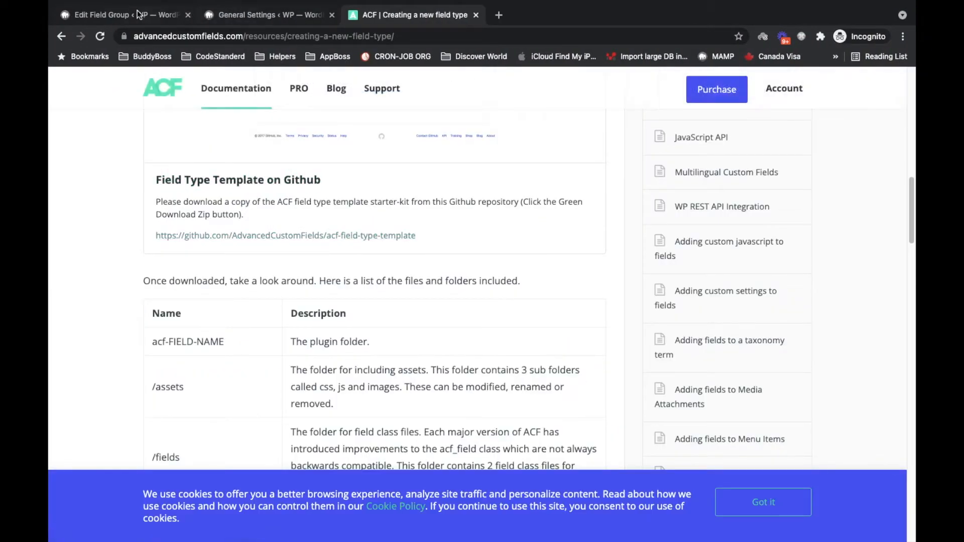
{"action": "left_click", "coordinate": [110, 15]}
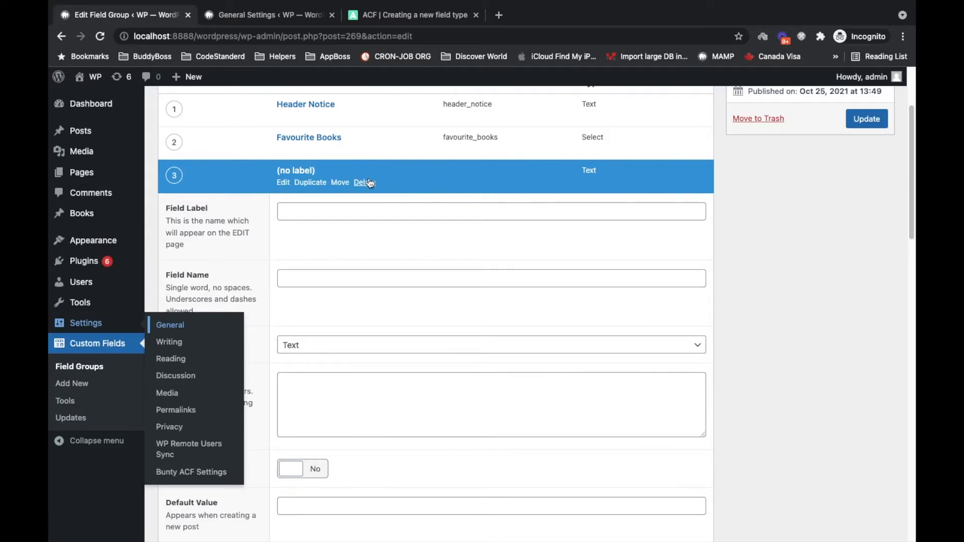
{"action": "left_click", "coordinate": [362, 181]}
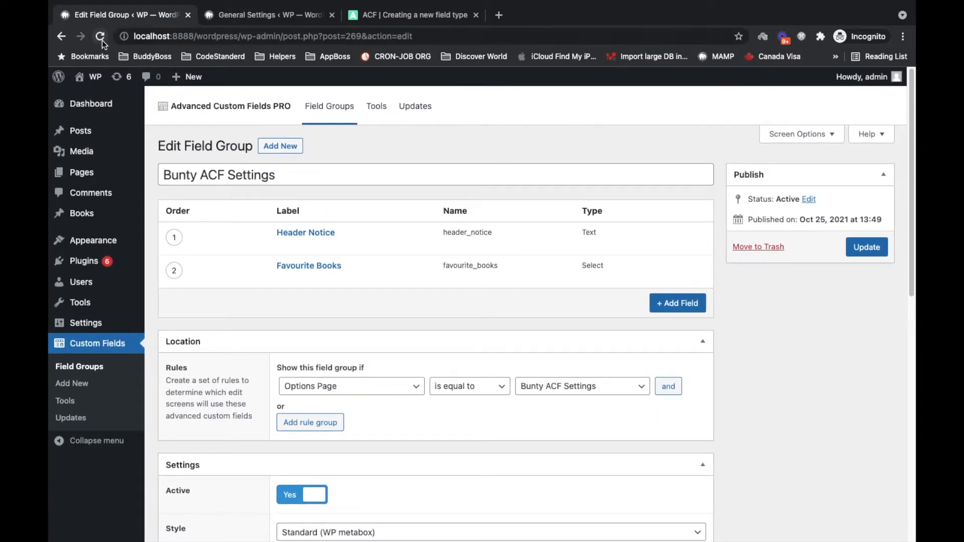
{"action": "left_click", "coordinate": [100, 36]}
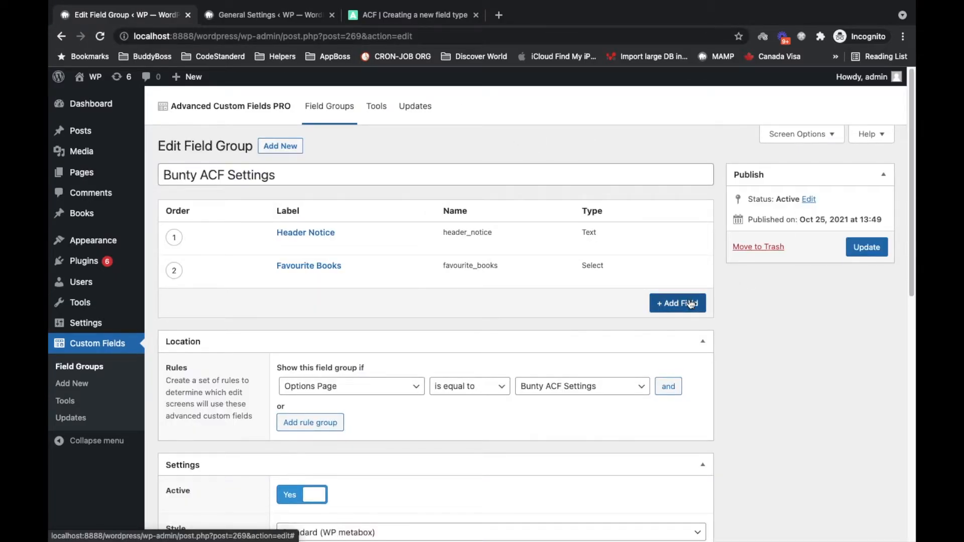
Add a Timezone-type field labelled Timezone with name timezone.
{"action": "left_click", "coordinate": [677, 303]}
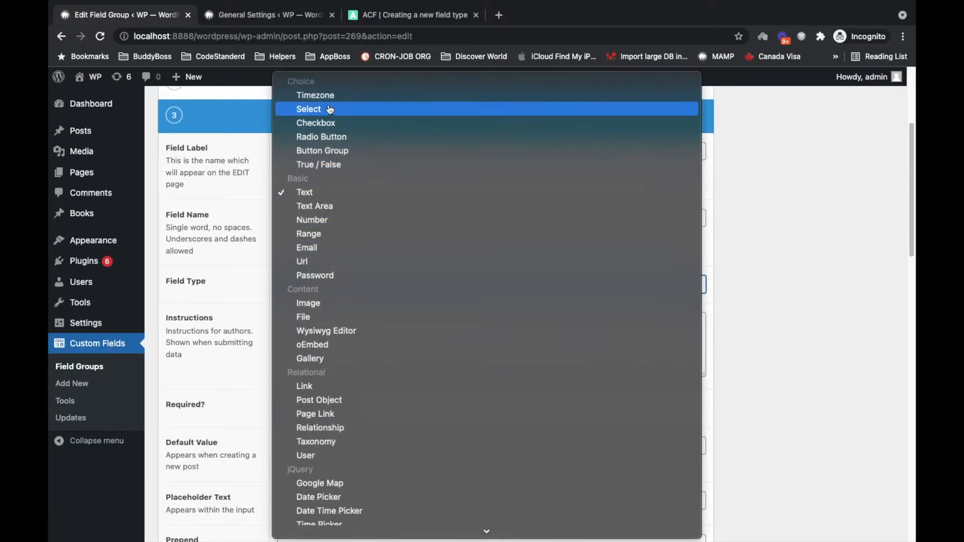
{"action": "mouse_move", "coordinate": [316, 95]}
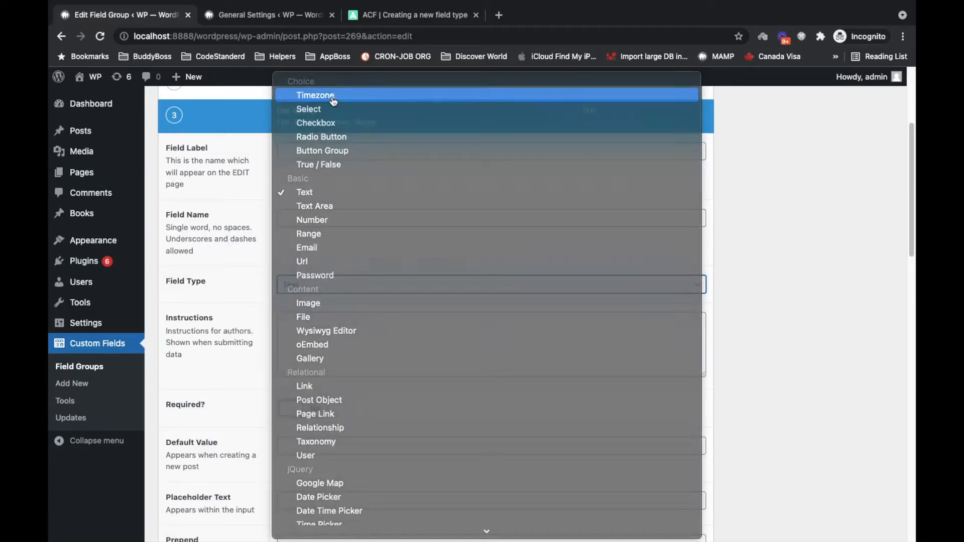
{"action": "left_click", "coordinate": [316, 94]}
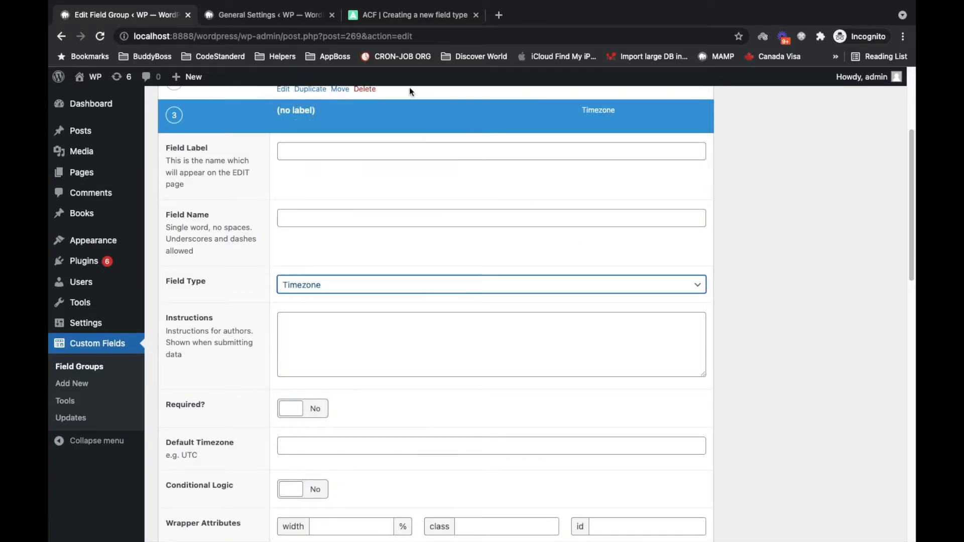
{"action": "type", "text": "Time"}
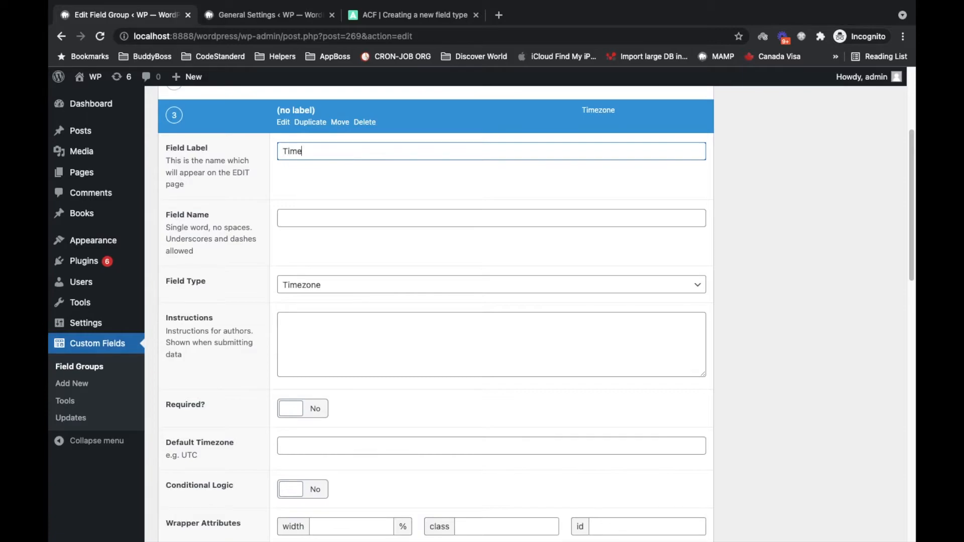
{"action": "type", "text": "zone"}
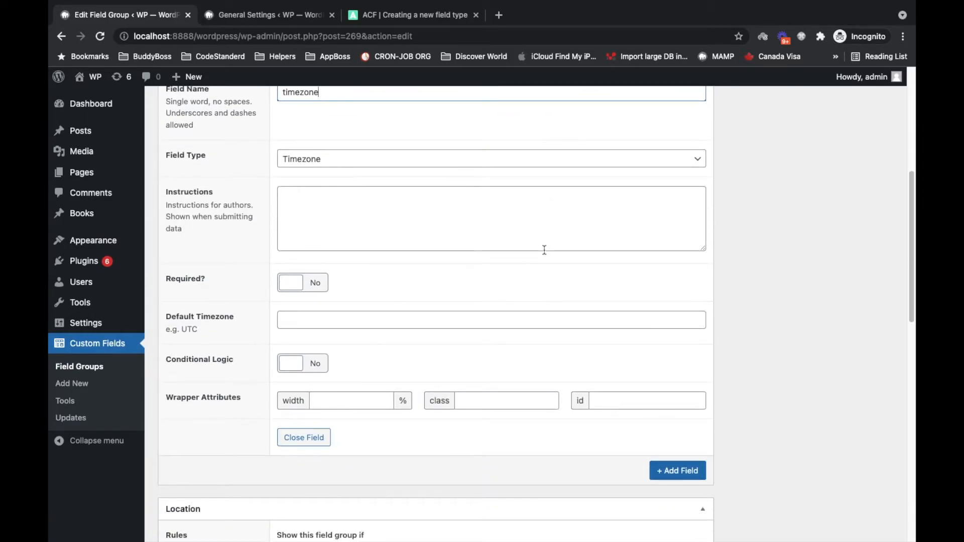
{"action": "type", "text": "u"}
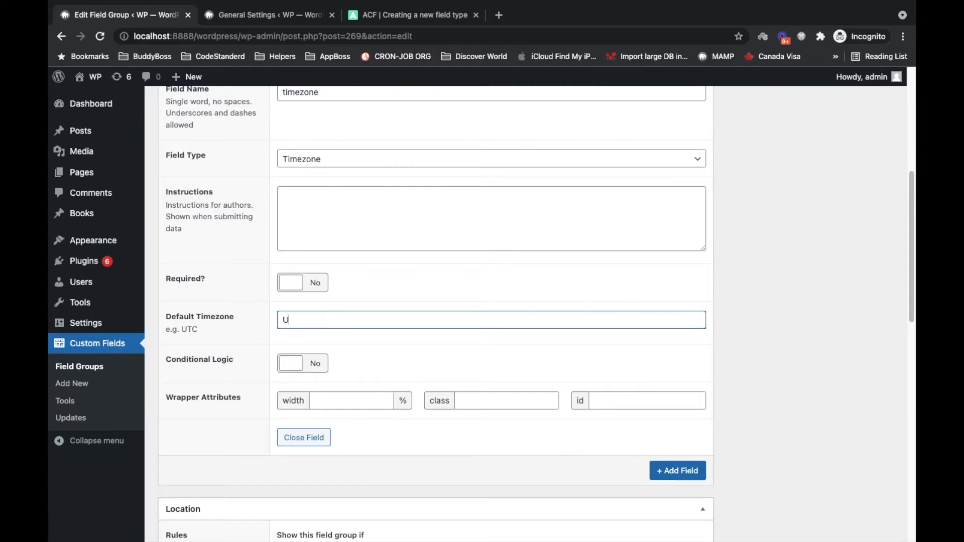
{"action": "scroll", "scroll_direction": "up", "scroll_amount": 3}
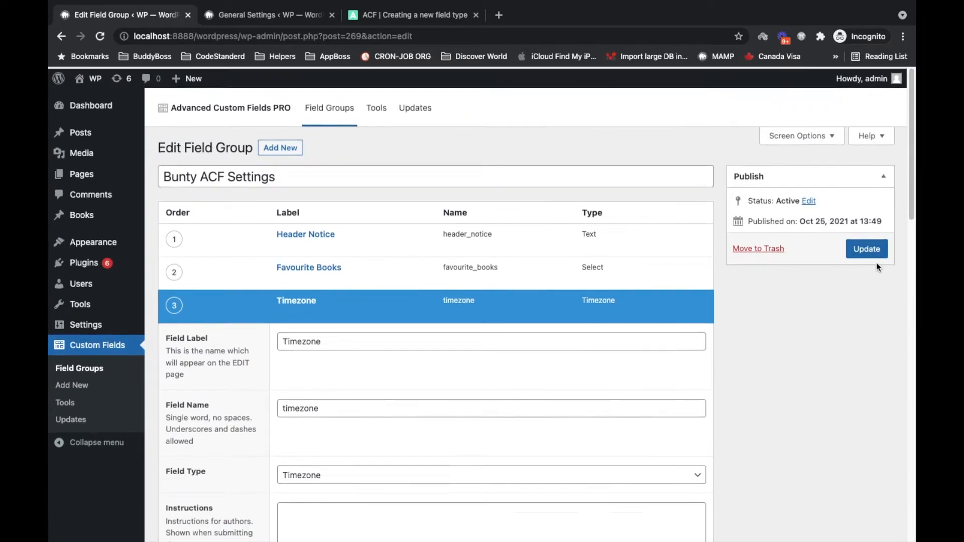
Update the field group and open the Bunty ACF Settings options page showing the Timezone dropdown.
{"action": "left_click", "coordinate": [866, 248]}
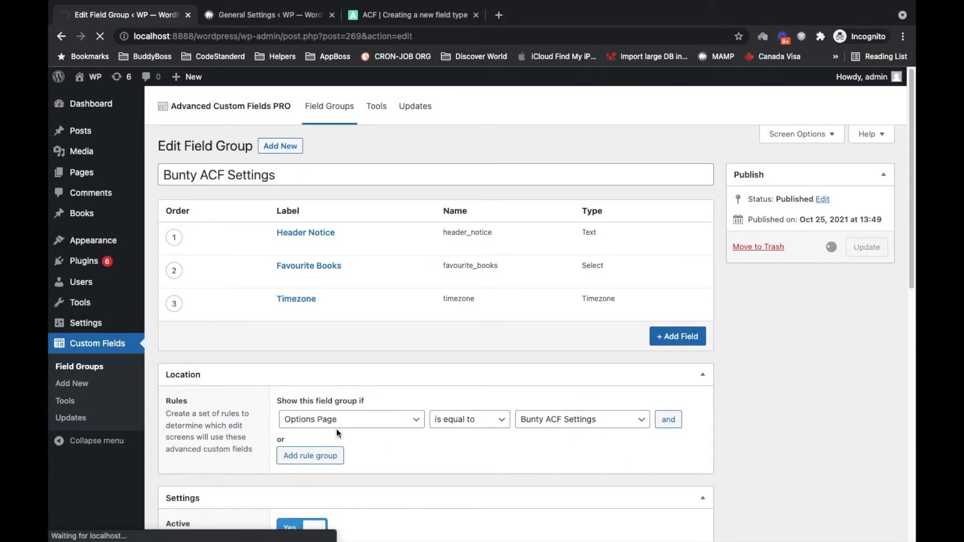
{"action": "left_click", "coordinate": [866, 247]}
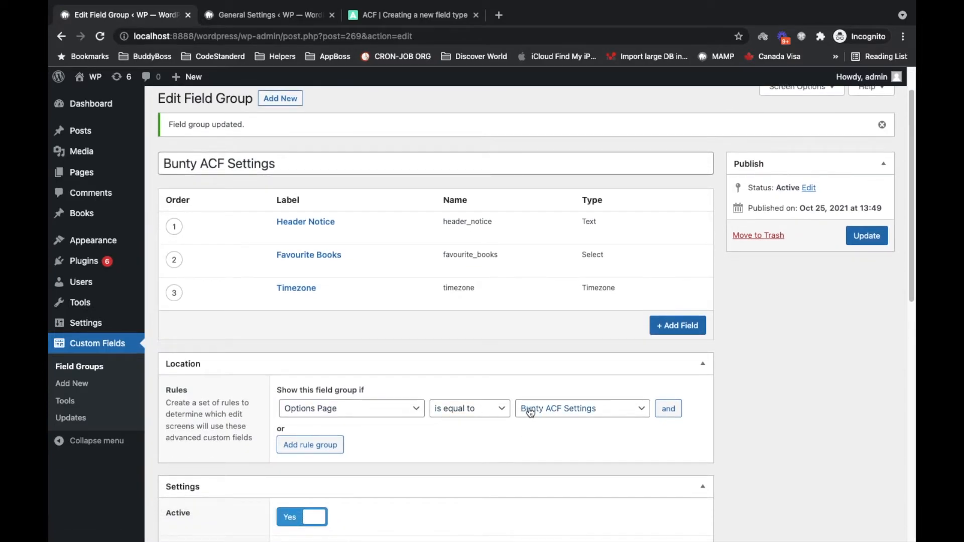
{"action": "mouse_move", "coordinate": [151, 350]}
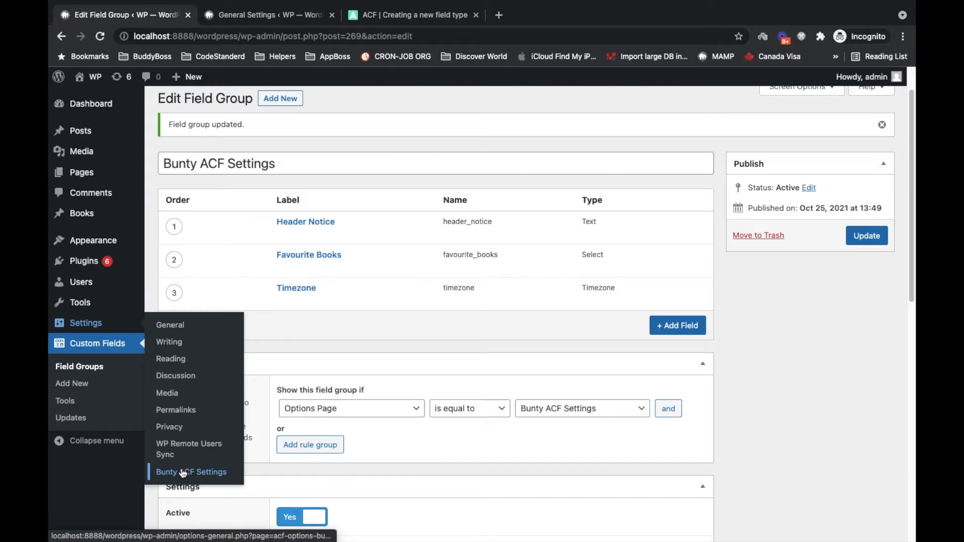
{"action": "left_click", "coordinate": [191, 472]}
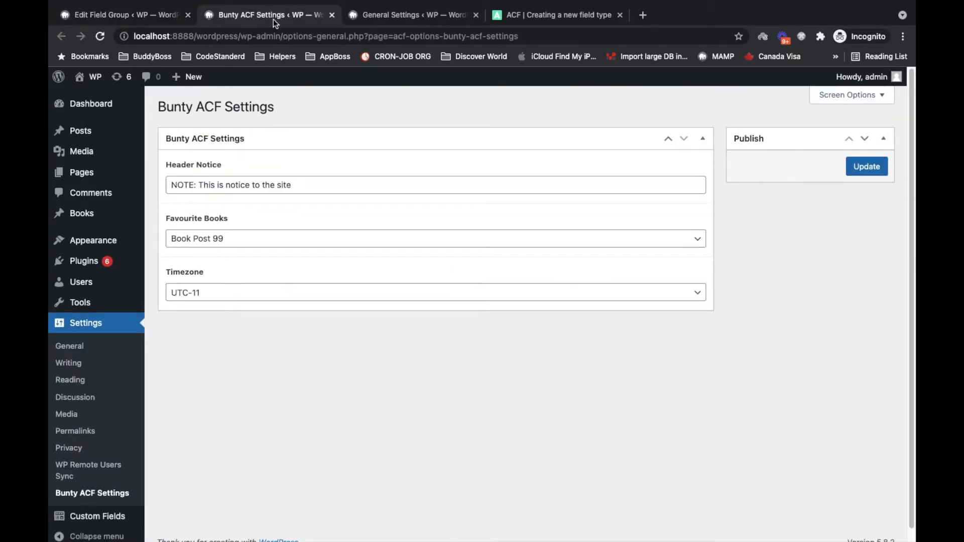
{"action": "mouse_move", "coordinate": [253, 305]}
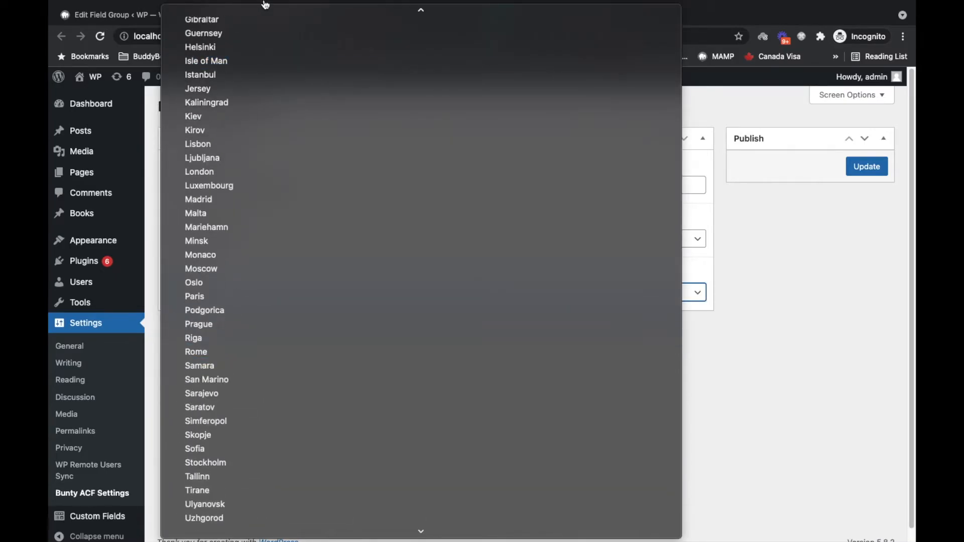
Scroll General Settings to its Timezone setting (UTC+0) to compare with the custom field.
{"action": "scroll", "scroll_direction": "up", "scroll_amount": 3}
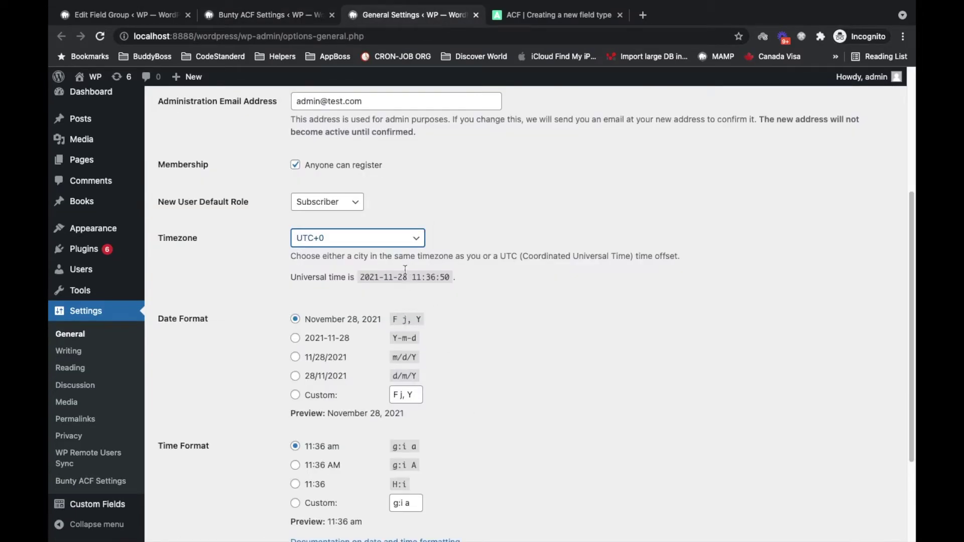
{"action": "mouse_move", "coordinate": [509, 239]}
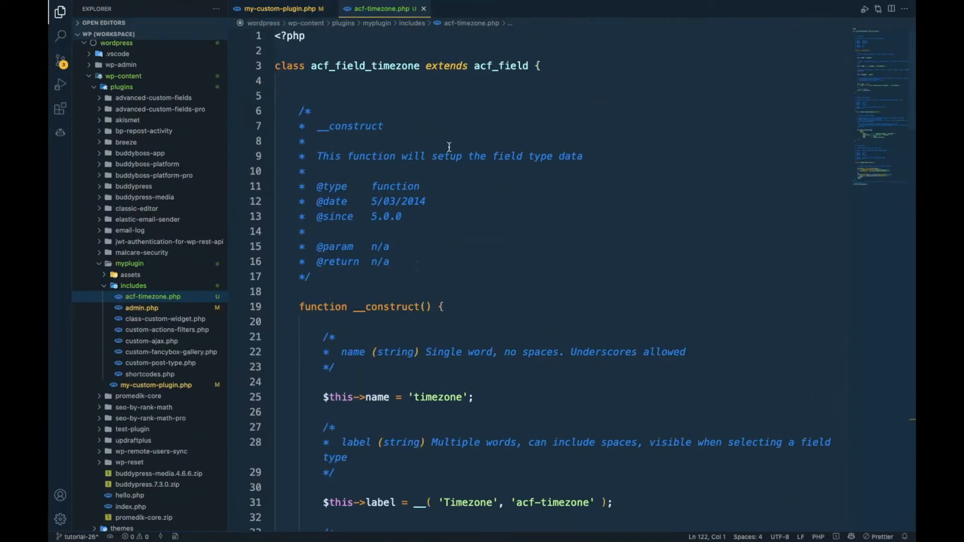
Review the acf_field_timezone class declaration and the constructor's timezone name value in acf-timezone.php.
{"action": "double_click", "coordinate": [366, 66]}
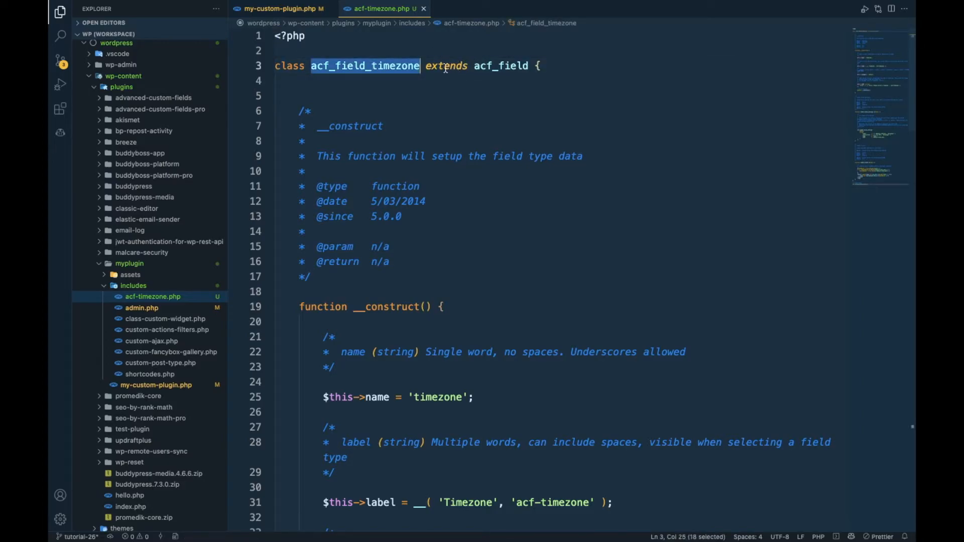
{"action": "double_click", "coordinate": [500, 66]}
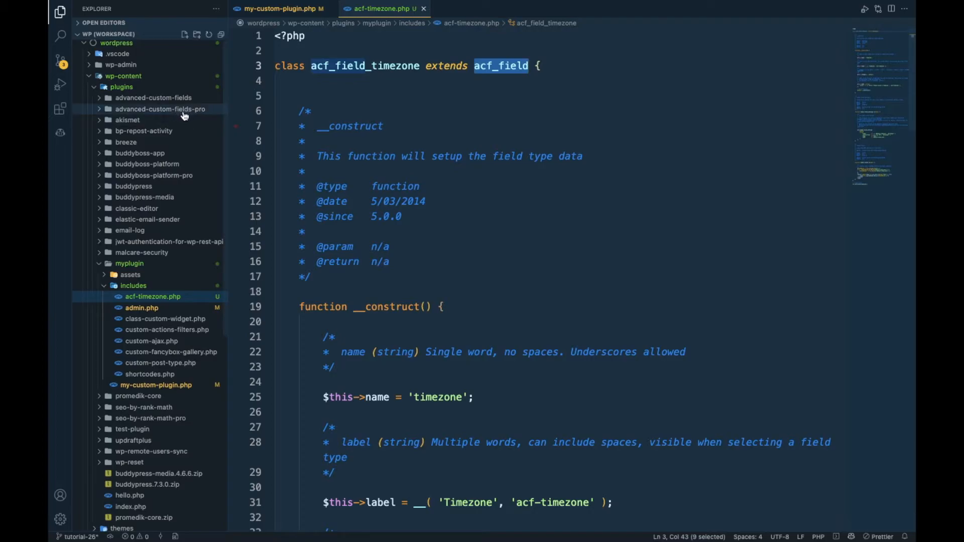
{"action": "mouse_move", "coordinate": [391, 107]}
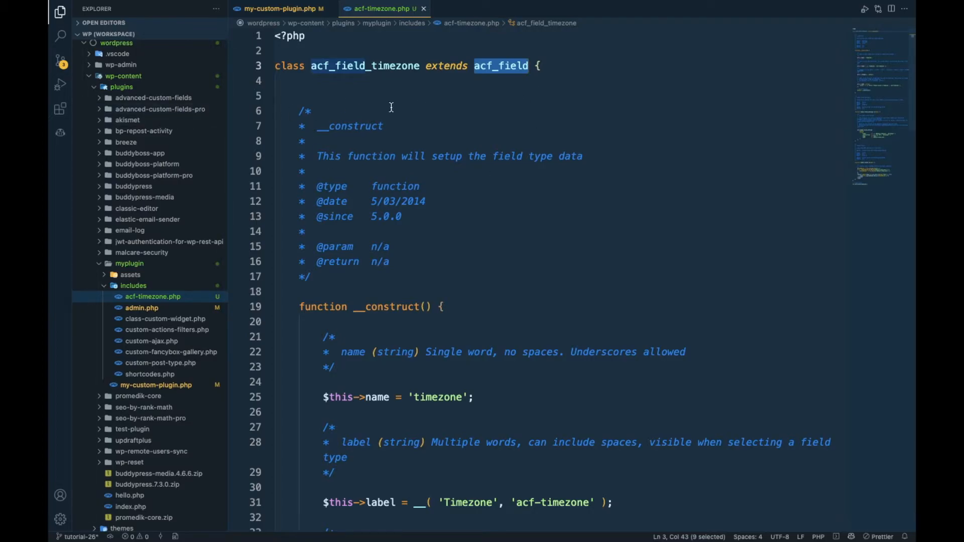
{"action": "mouse_move", "coordinate": [514, 141]}
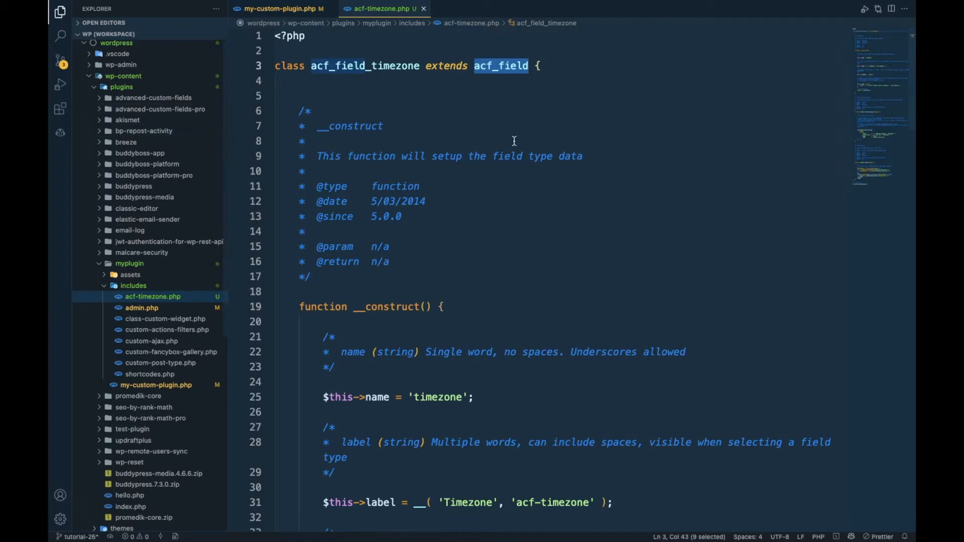
{"action": "scroll", "scroll_direction": "down", "scroll_amount": 3}
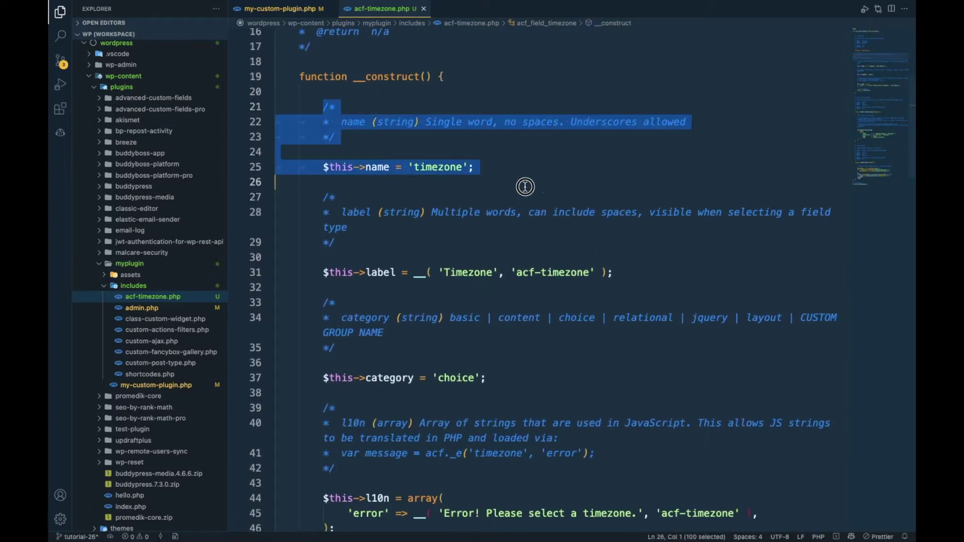
{"action": "double_click", "coordinate": [376, 167]}
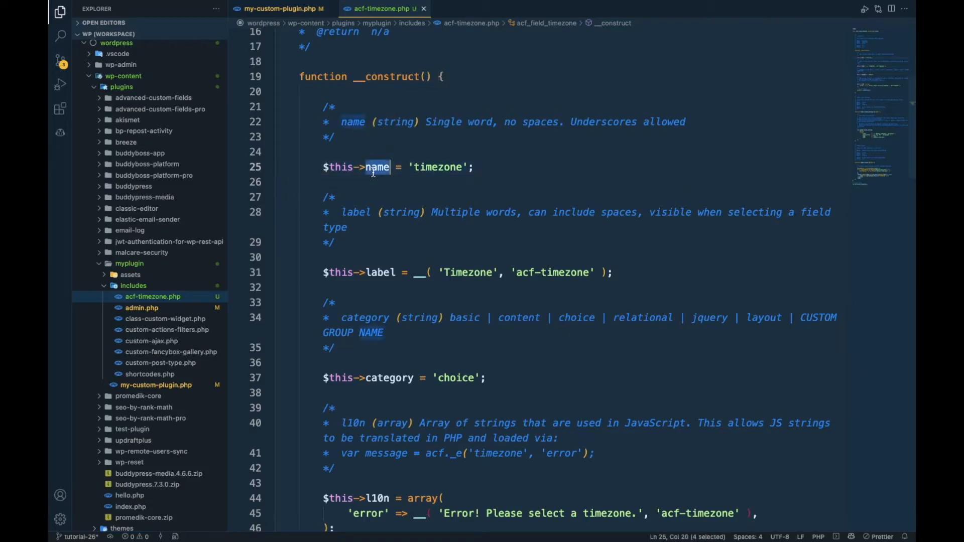
{"action": "double_click", "coordinate": [437, 166]}
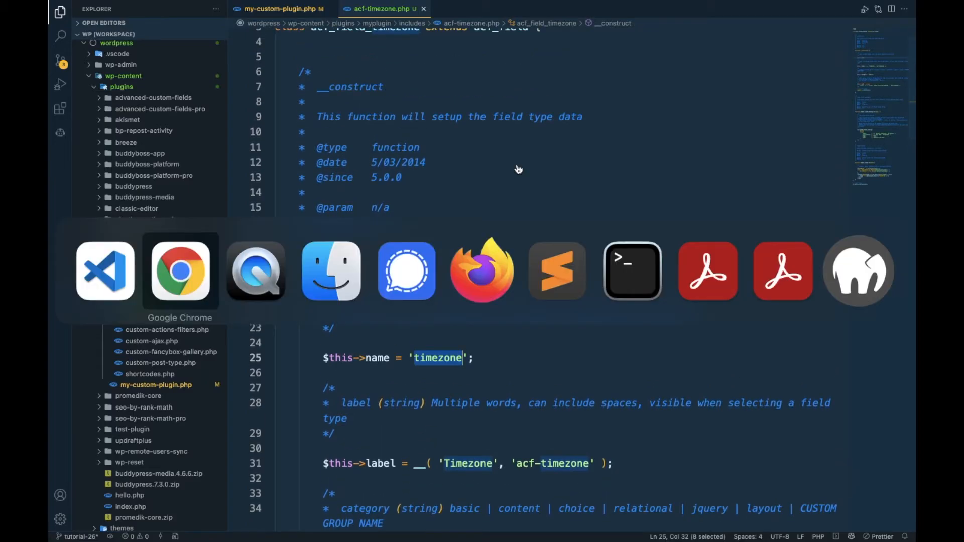
Switch to the browser options page and bring up the Bunty ACF Settings field group editor.
{"action": "left_click", "coordinate": [180, 270]}
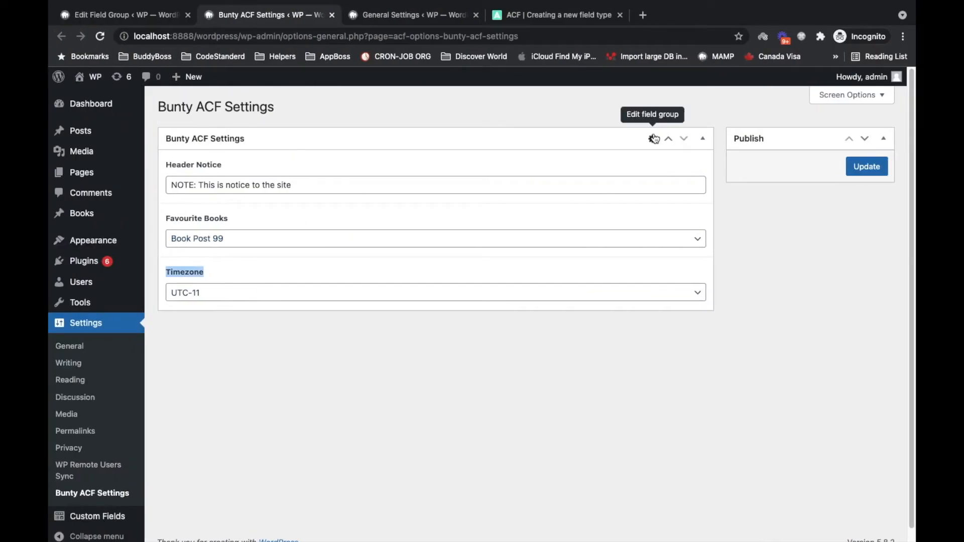
{"action": "left_click", "coordinate": [654, 137]}
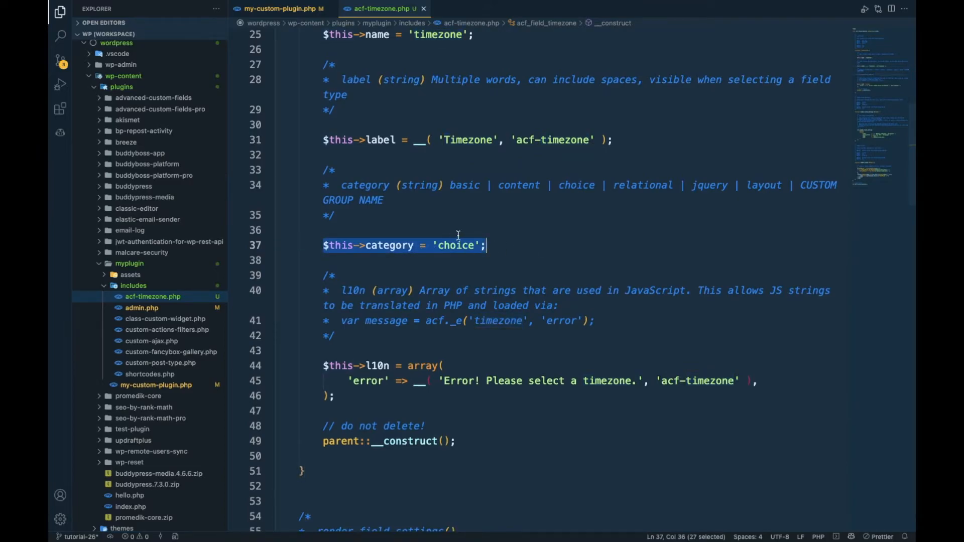
{"action": "mouse_move", "coordinate": [486, 187]}
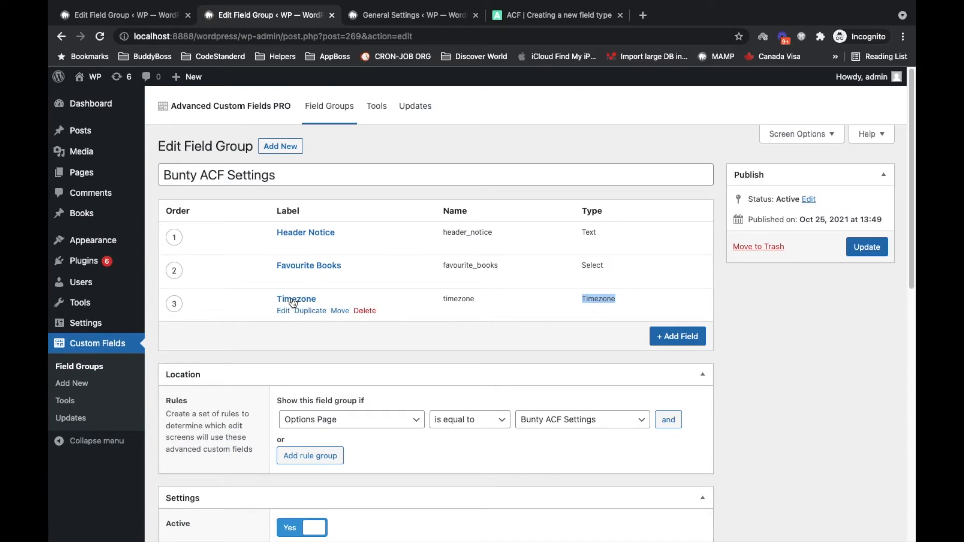
Expand the Timezone field's settings and scroll the Field Type list to find Timezone under Choice.
{"action": "left_click", "coordinate": [295, 299]}
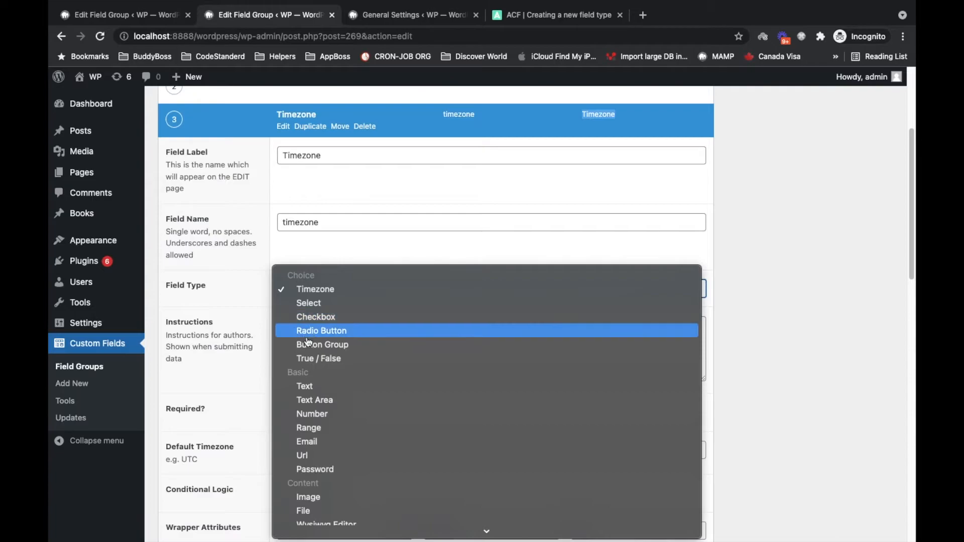
{"action": "scroll", "scroll_direction": "down", "scroll_amount": 3}
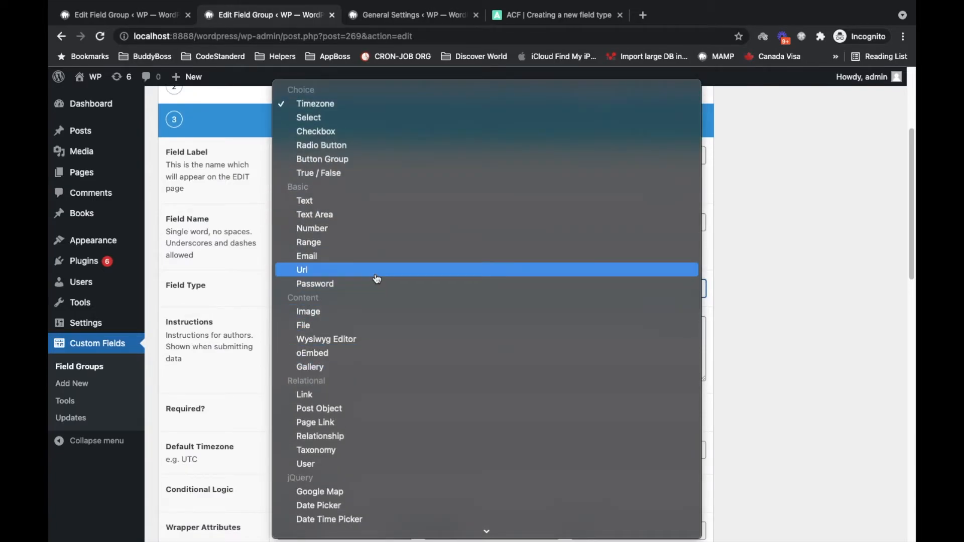
{"action": "scroll", "scroll_direction": "down", "scroll_amount": 3}
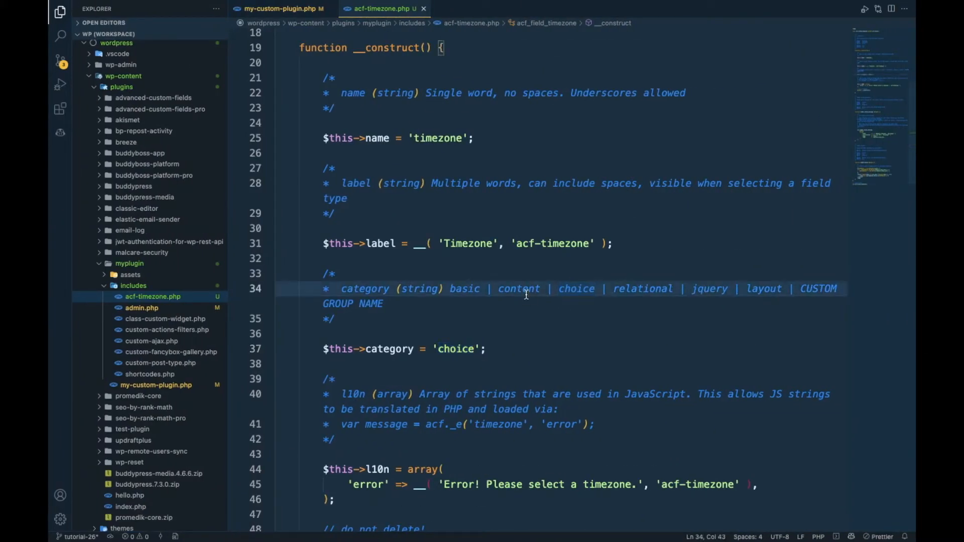
{"action": "double_click", "coordinate": [641, 288]}
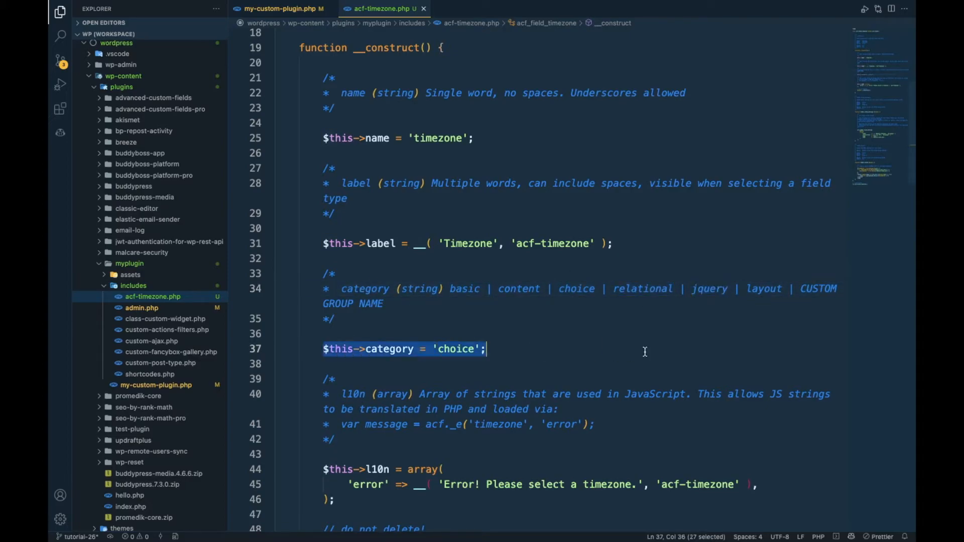
{"action": "scroll", "scroll_direction": "down", "scroll_amount": 3}
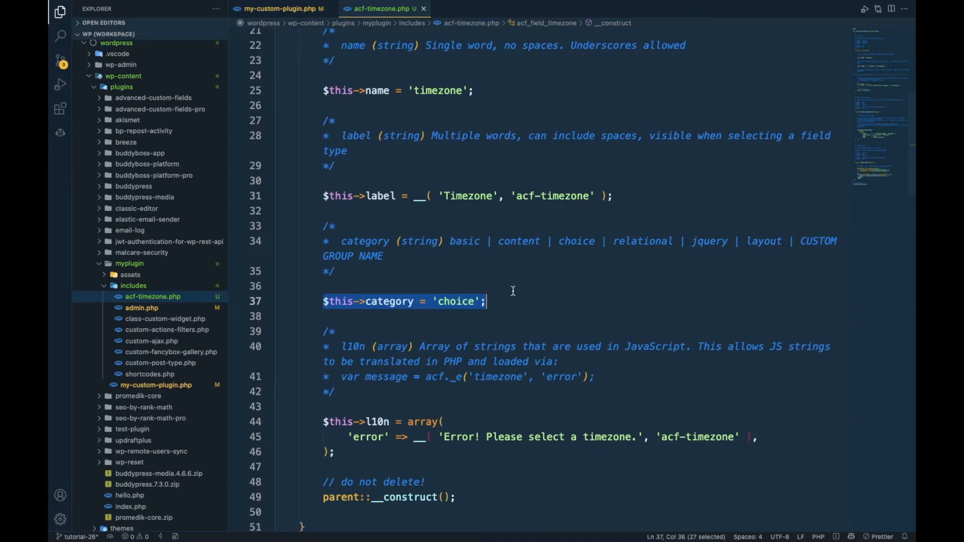
{"action": "scroll", "scroll_direction": "down", "scroll_amount": 3}
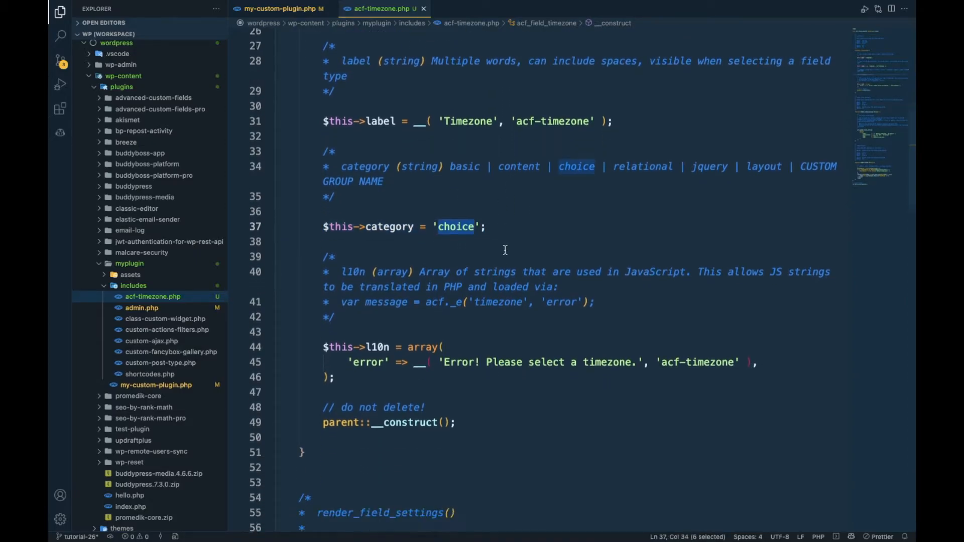
{"action": "scroll", "scroll_direction": "down", "scroll_amount": 3}
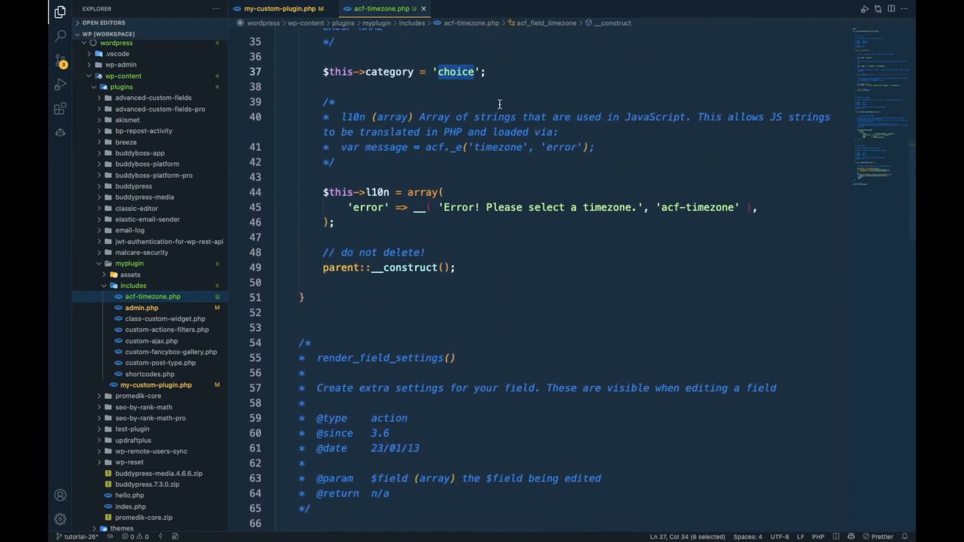
{"action": "left_click_drag", "start_coordinate": [323, 192], "coordinate": [333, 222]}
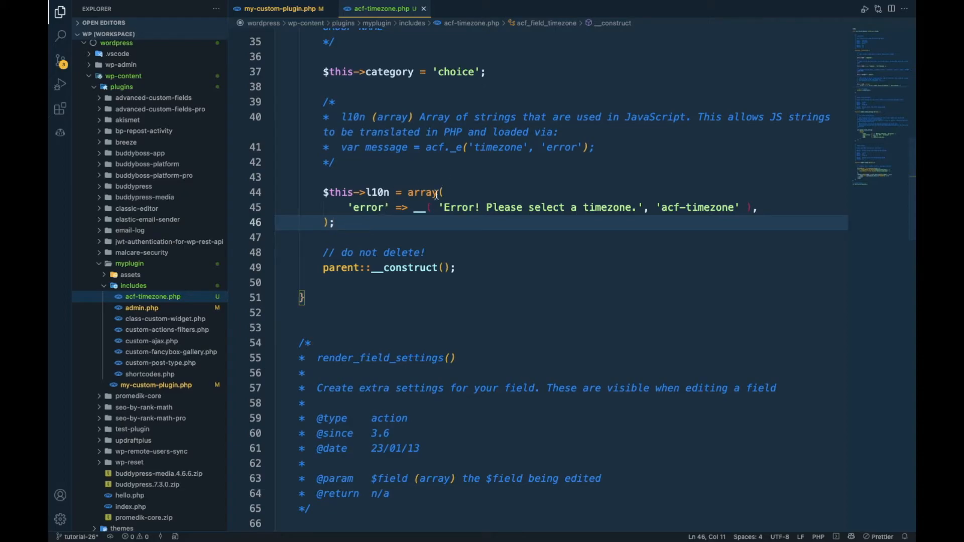
{"action": "scroll", "scroll_direction": "down", "scroll_amount": 3}
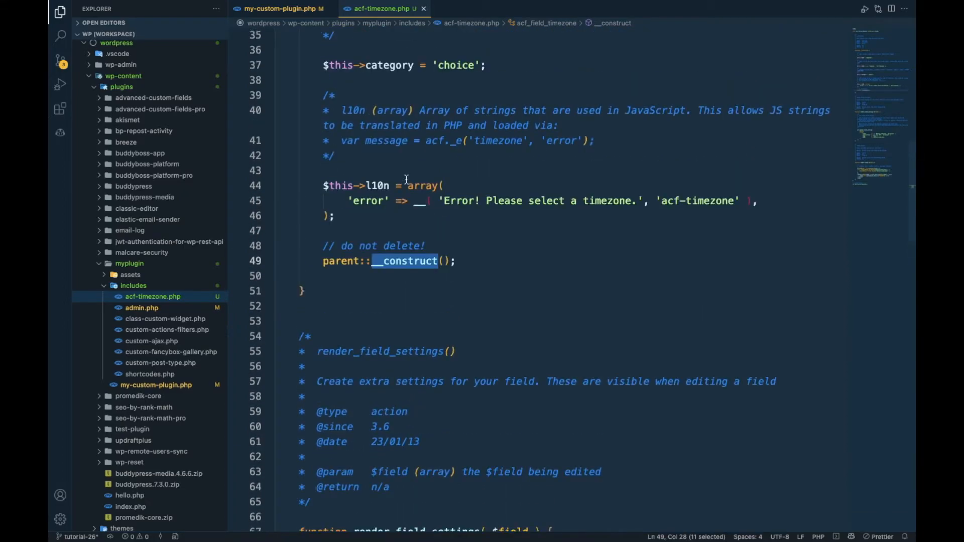
{"action": "scroll", "scroll_direction": "up", "scroll_amount": 3}
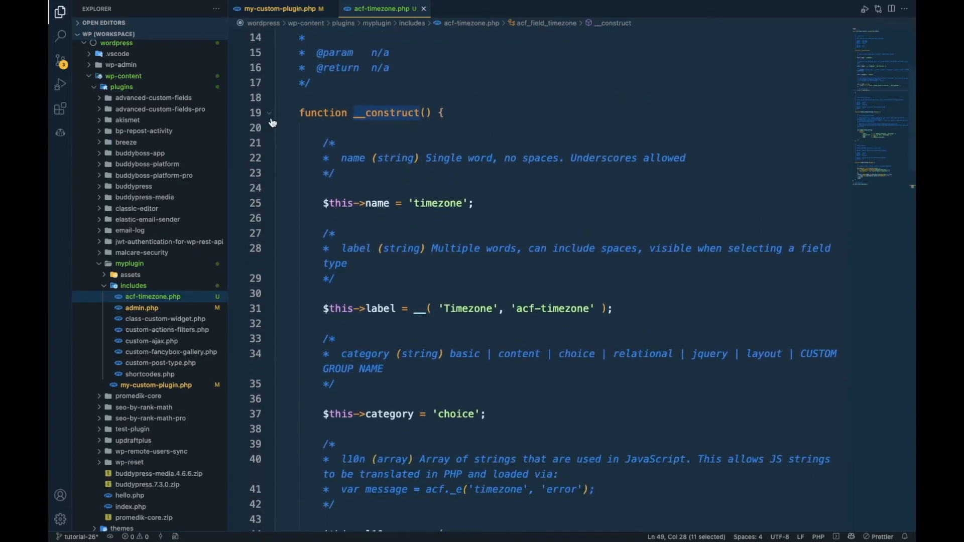
{"action": "left_click", "coordinate": [269, 112]}
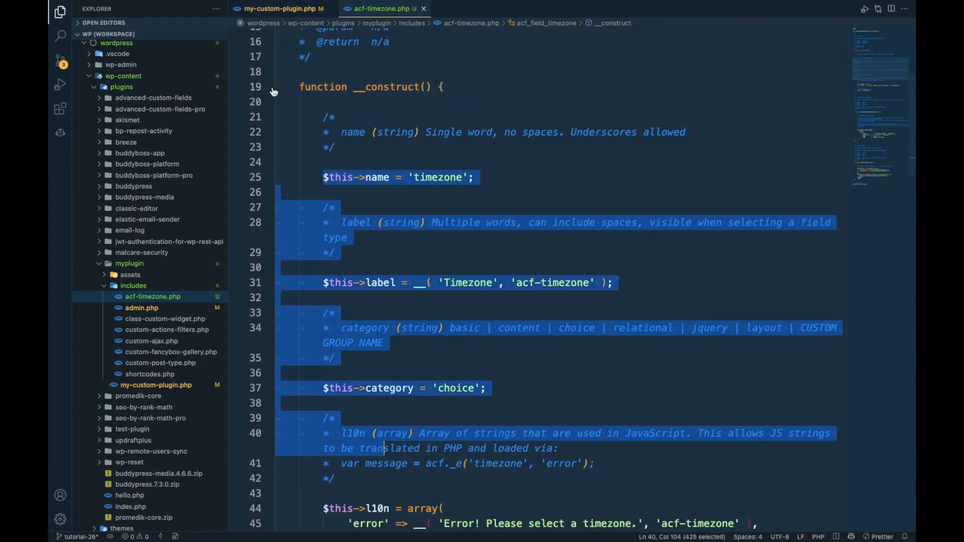
Scroll to render_field_settings() and highlight the acf_render_field_setting call for Default Timezone.
{"action": "scroll", "scroll_direction": "down", "scroll_amount": 3}
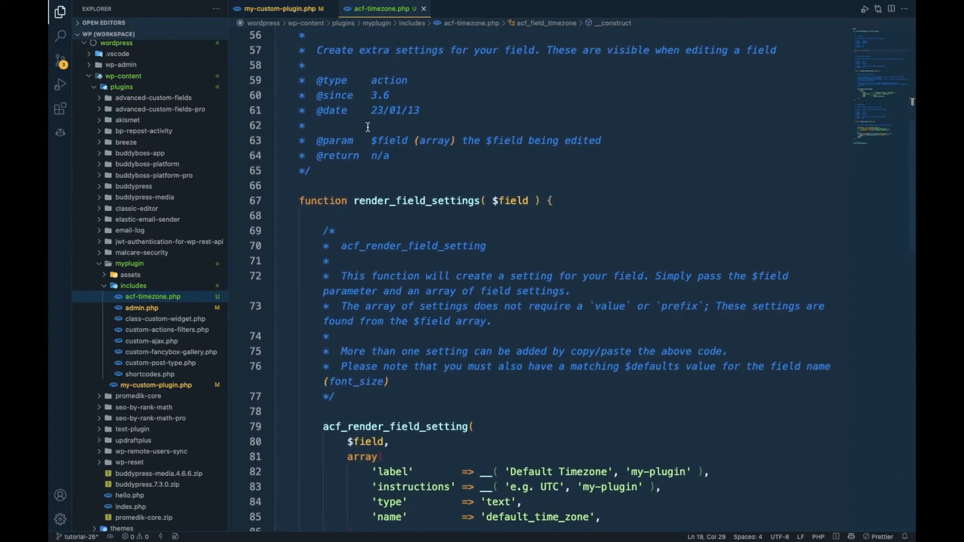
{"action": "scroll", "scroll_direction": "down", "scroll_amount": 3}
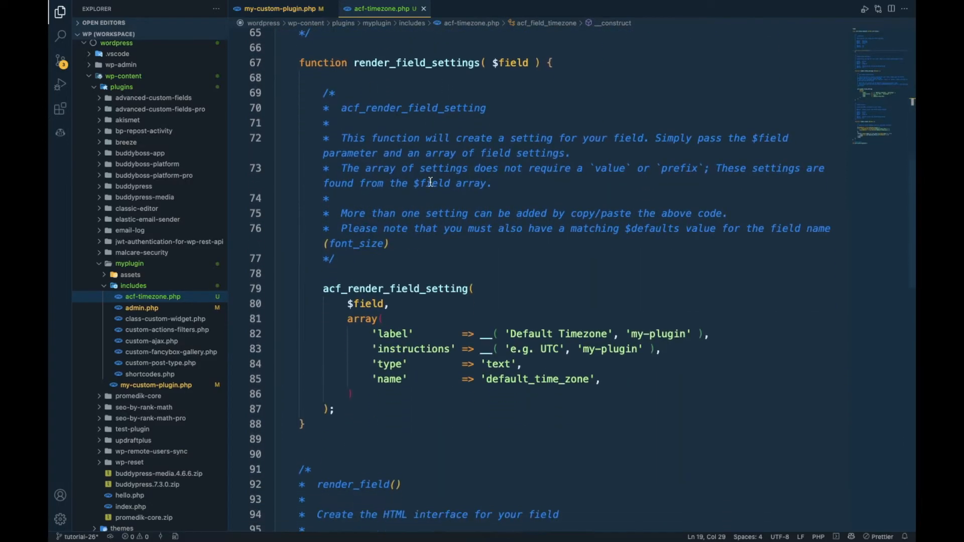
{"action": "scroll", "scroll_direction": "up", "scroll_amount": 3}
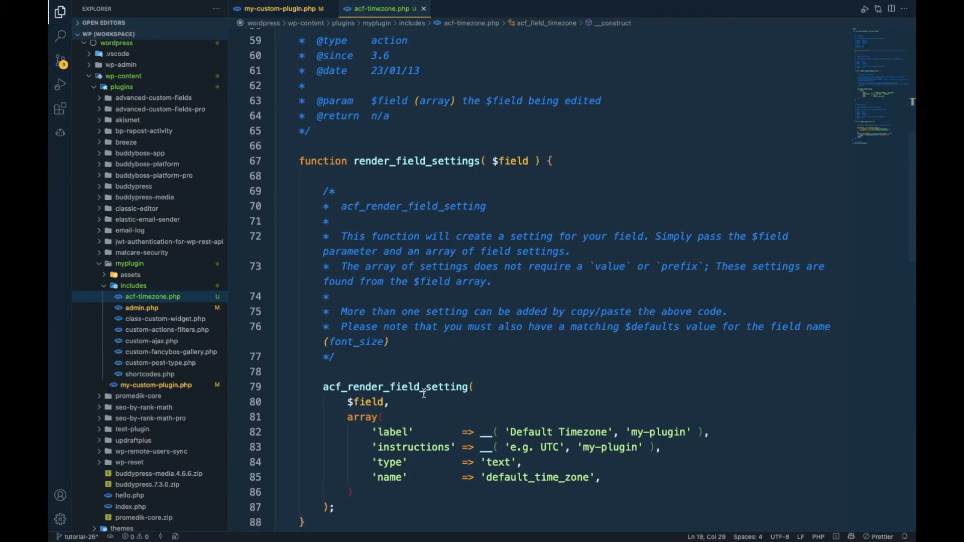
{"action": "double_click", "coordinate": [396, 301]}
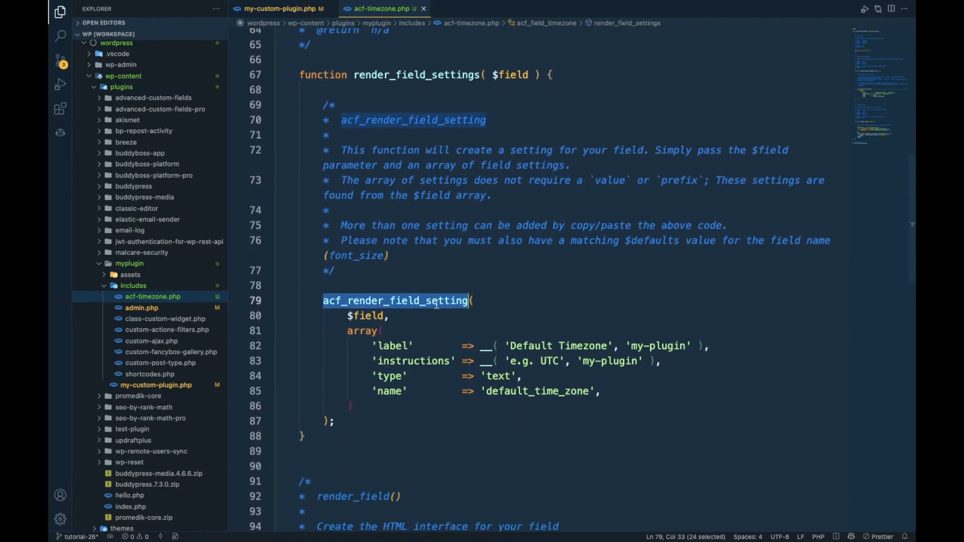
{"action": "mouse_move", "coordinate": [492, 346]}
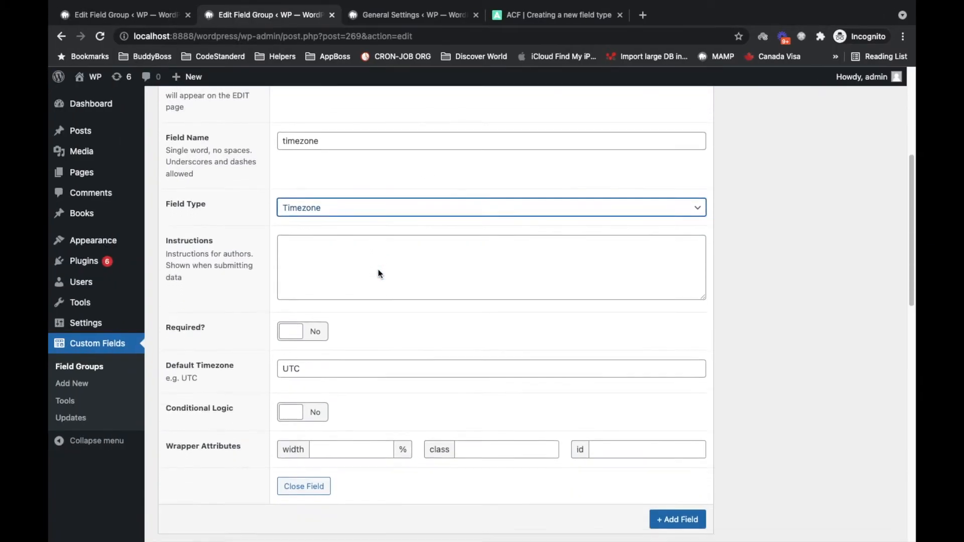
Review the rest of the setting code, then switch to the browser's Edit Field Group page with the Settings submenu.
{"action": "scroll", "scroll_direction": "down", "scroll_amount": 3}
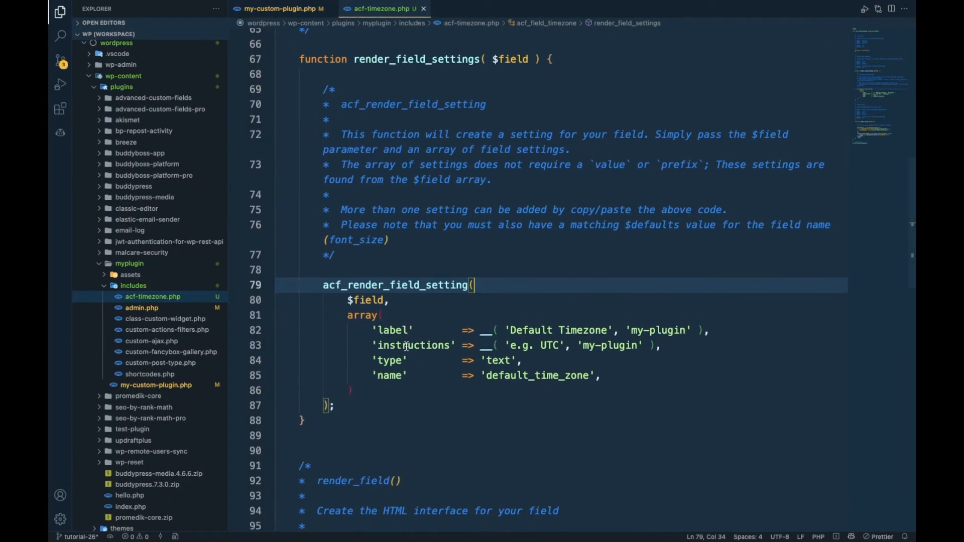
{"action": "scroll", "scroll_direction": "down", "scroll_amount": 3}
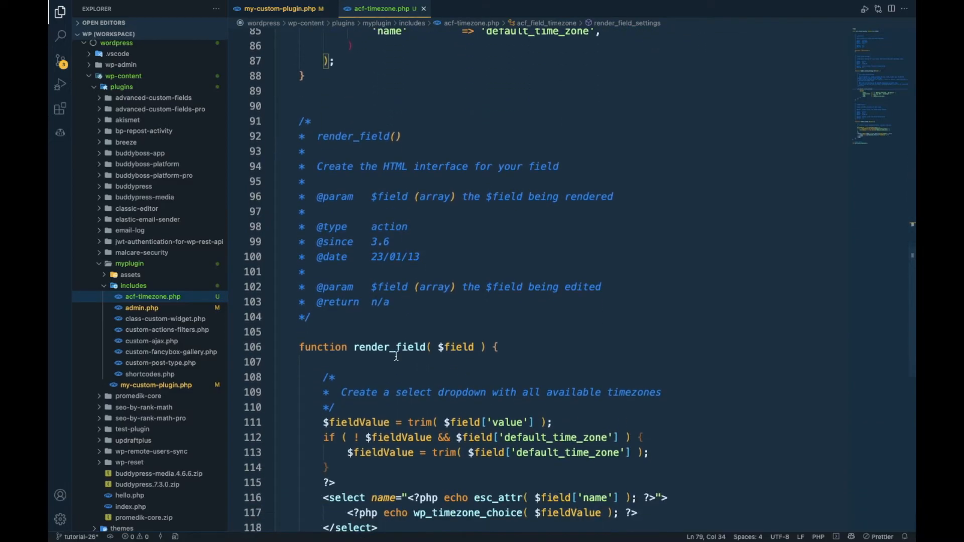
{"action": "double_click", "coordinate": [390, 346]}
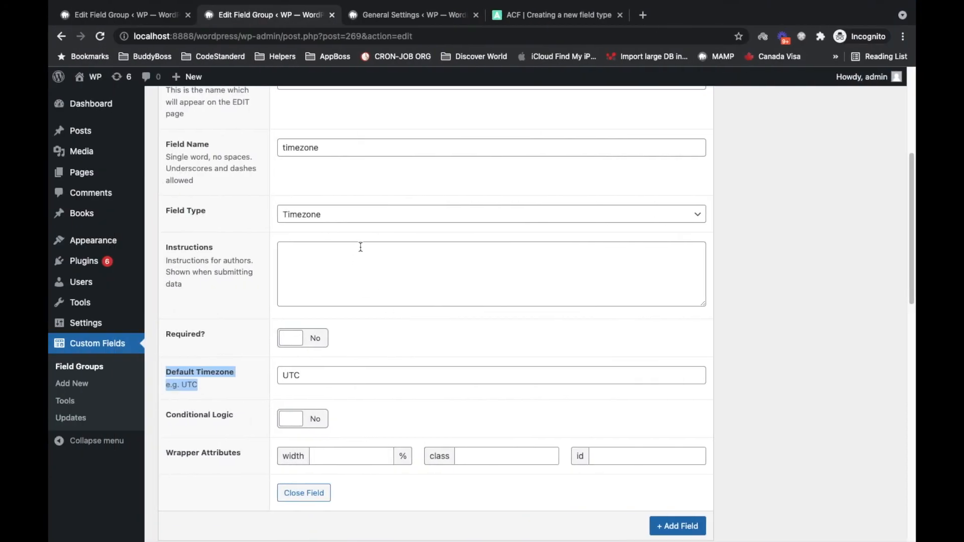
{"action": "left_click", "coordinate": [412, 15]}
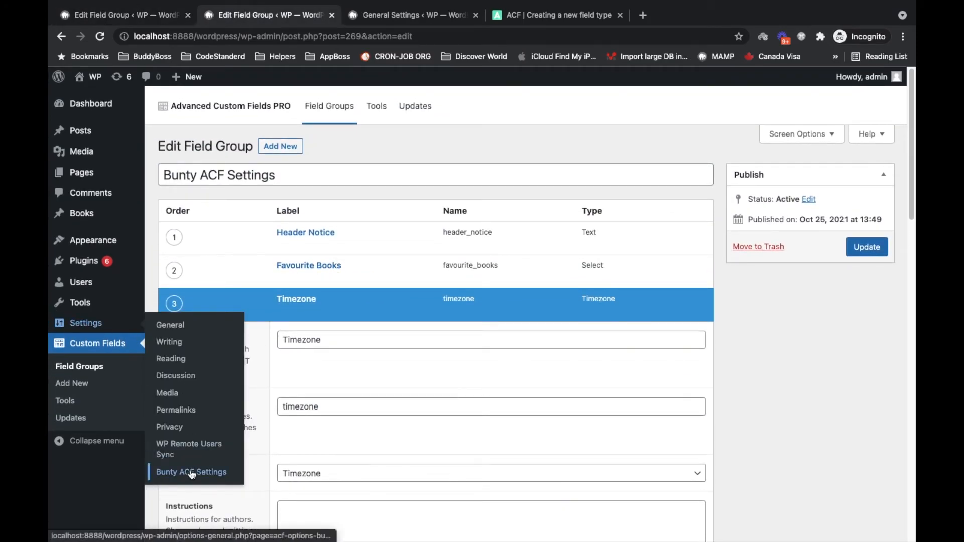
Walk through render_field, $field and the wp_timezone_choice call, with the options page showing Timezone at UTC-11.
{"action": "left_click", "coordinate": [191, 472]}
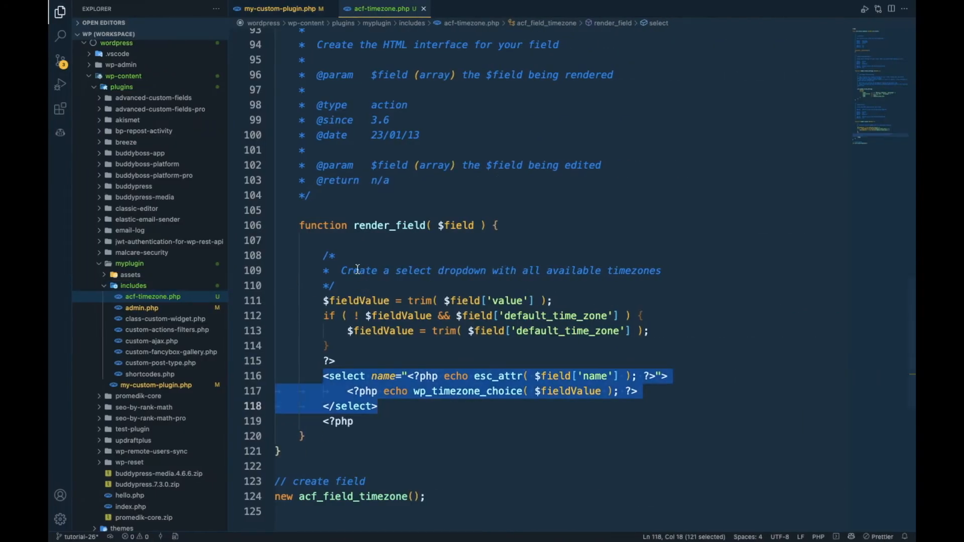
{"action": "double_click", "coordinate": [389, 225]}
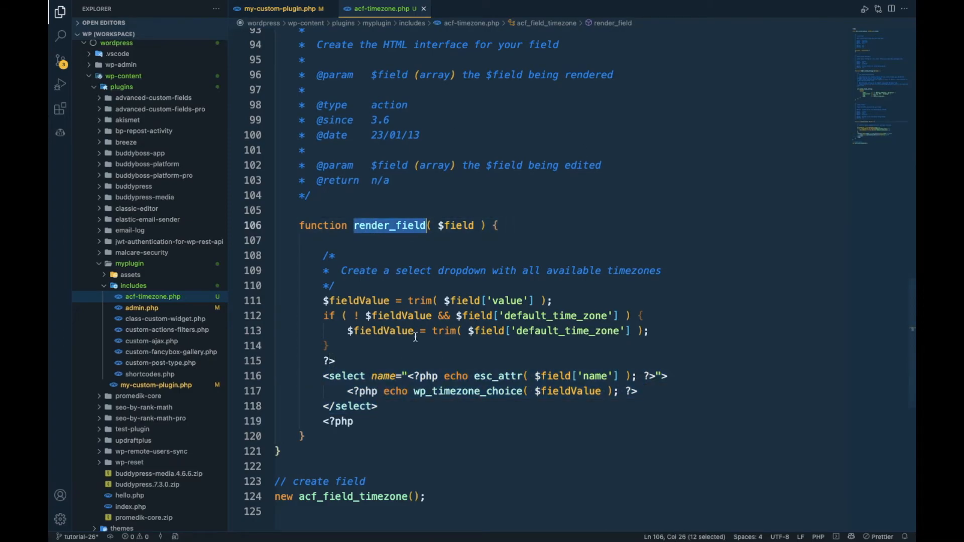
{"action": "double_click", "coordinate": [359, 300]}
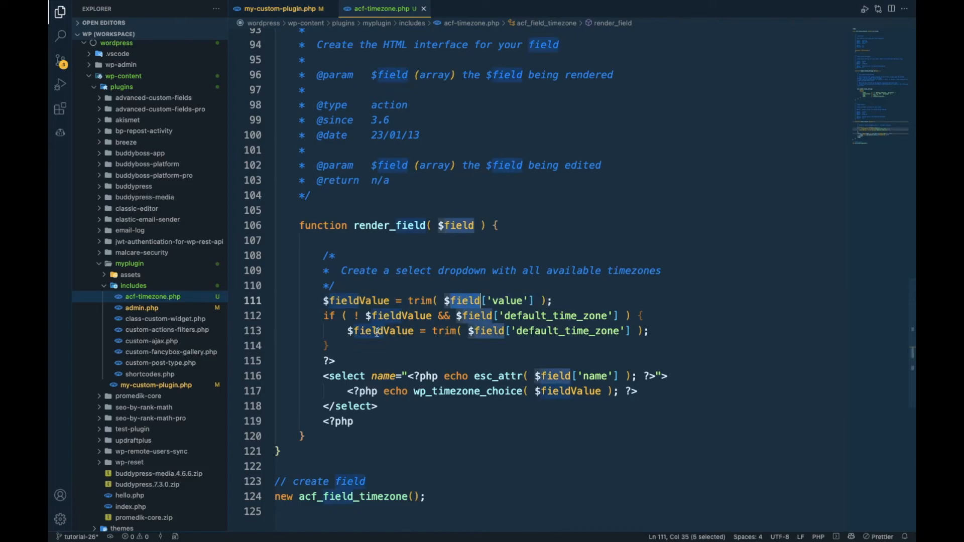
{"action": "double_click", "coordinate": [359, 300]}
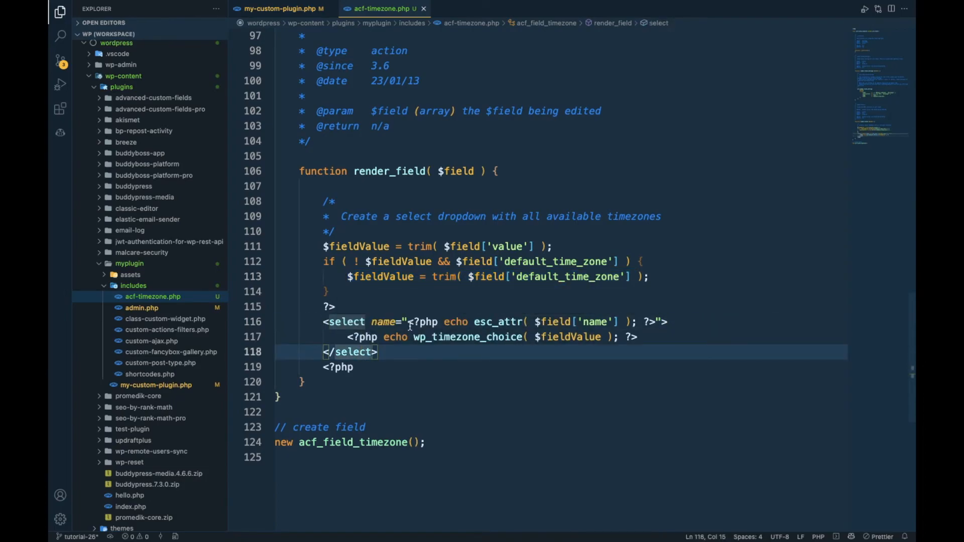
{"action": "double_click", "coordinate": [467, 338]}
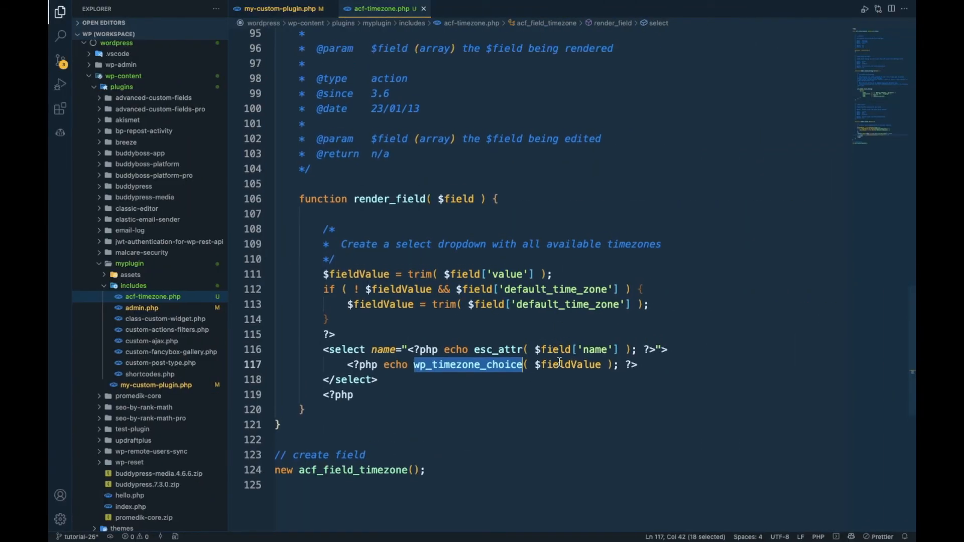
{"action": "double_click", "coordinate": [567, 364]}
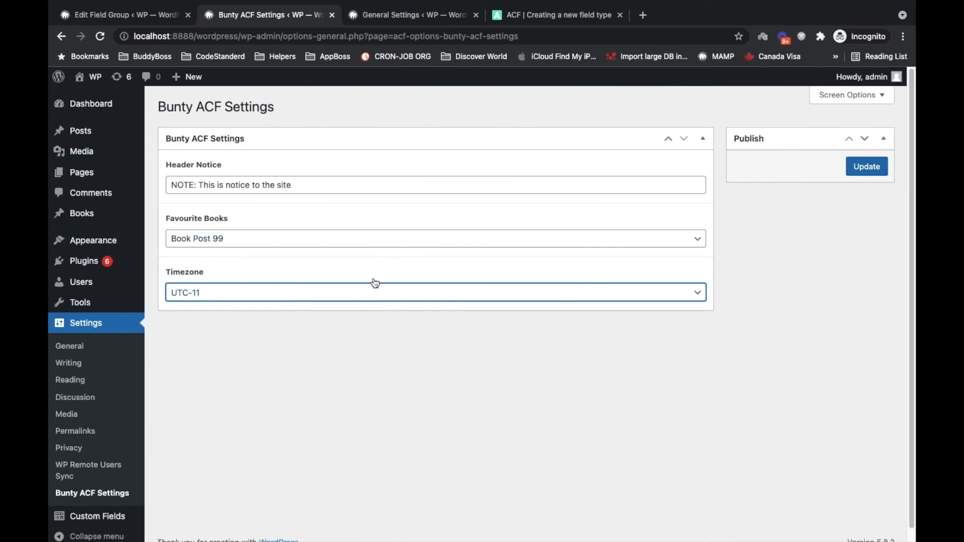
{"action": "mouse_move", "coordinate": [864, 344]}
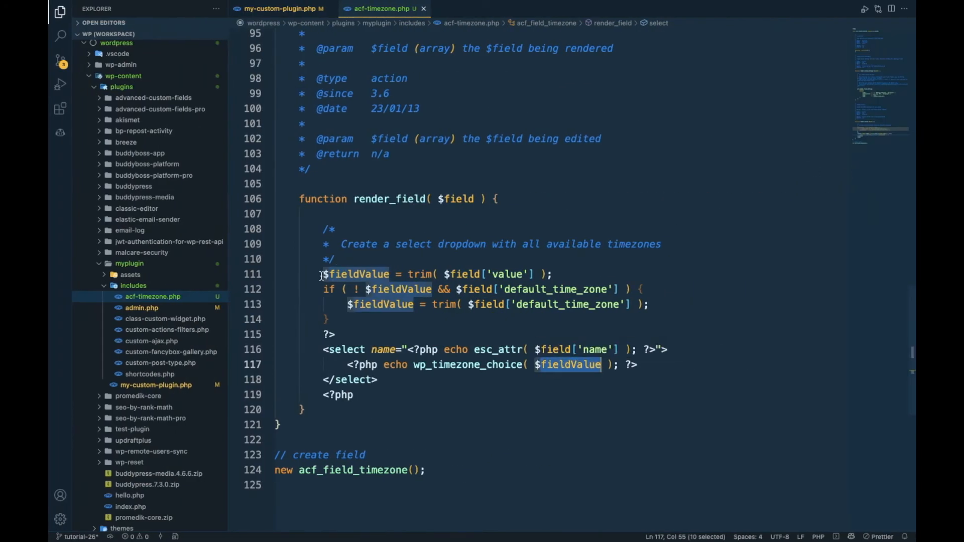
Trace the $fieldValue passed into wp_timezone_choice from the saved value and default timezone.
{"action": "double_click", "coordinate": [358, 274]}
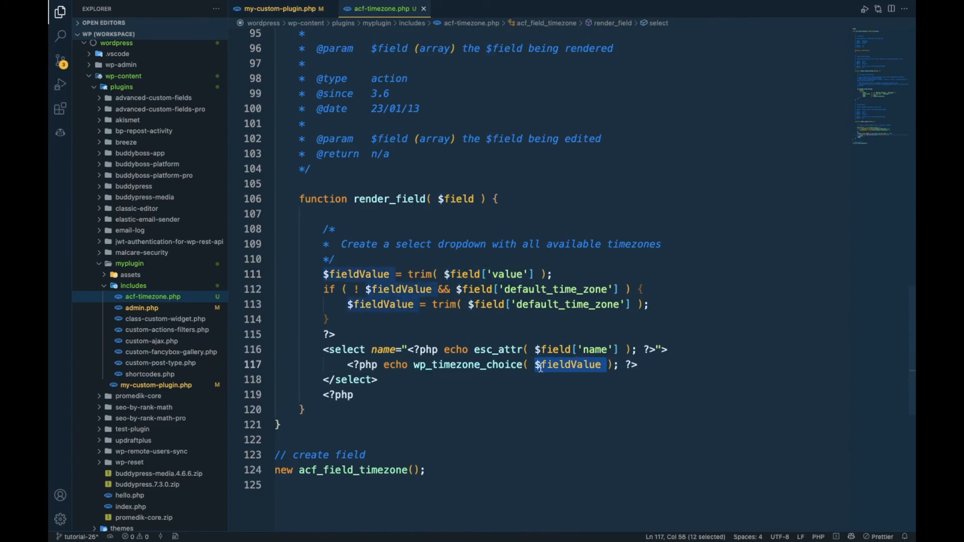
{"action": "mouse_move", "coordinate": [468, 364]}
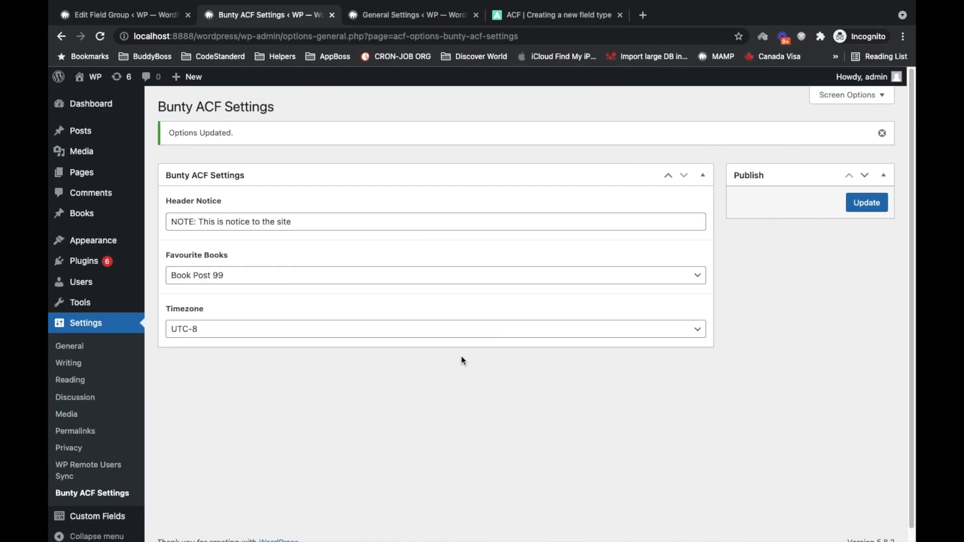
{"action": "mouse_move", "coordinate": [291, 320]}
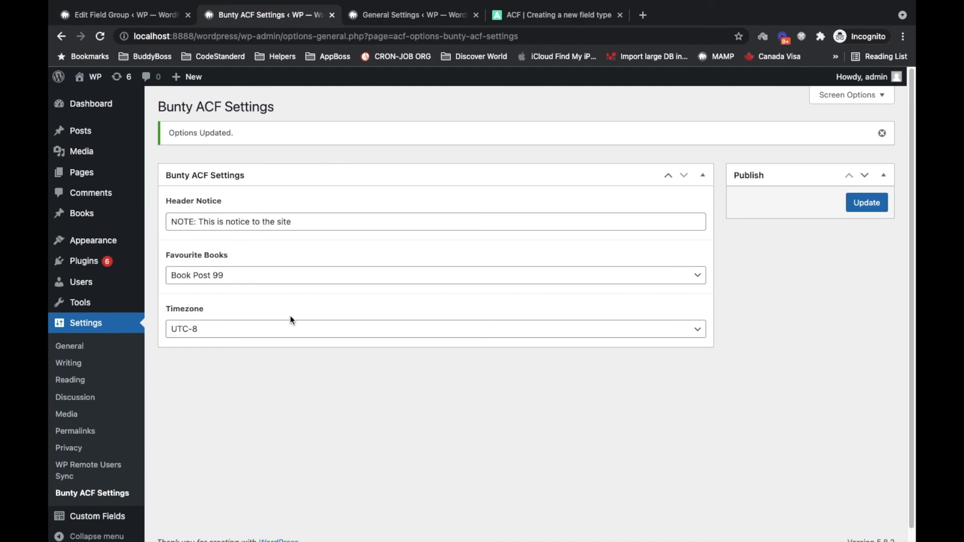
{"action": "mouse_move", "coordinate": [348, 413]}
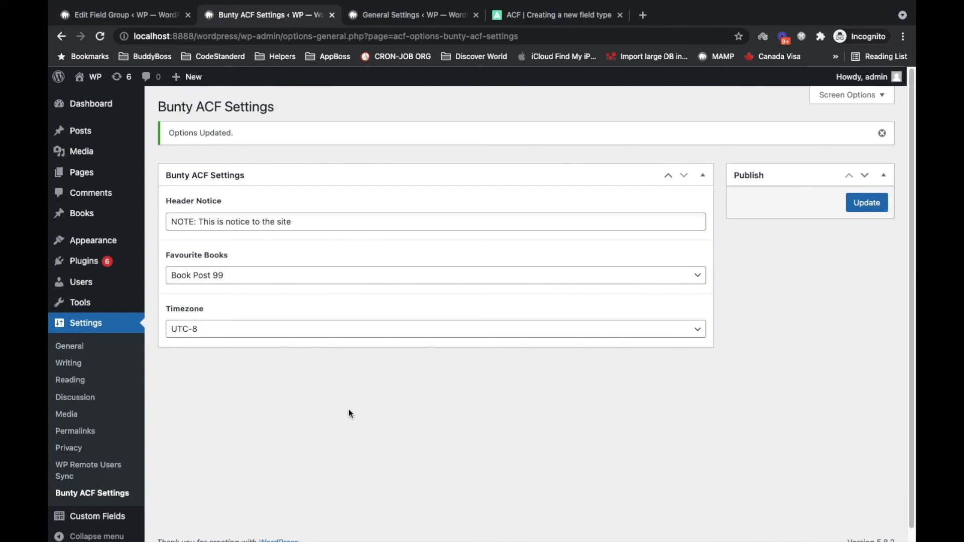